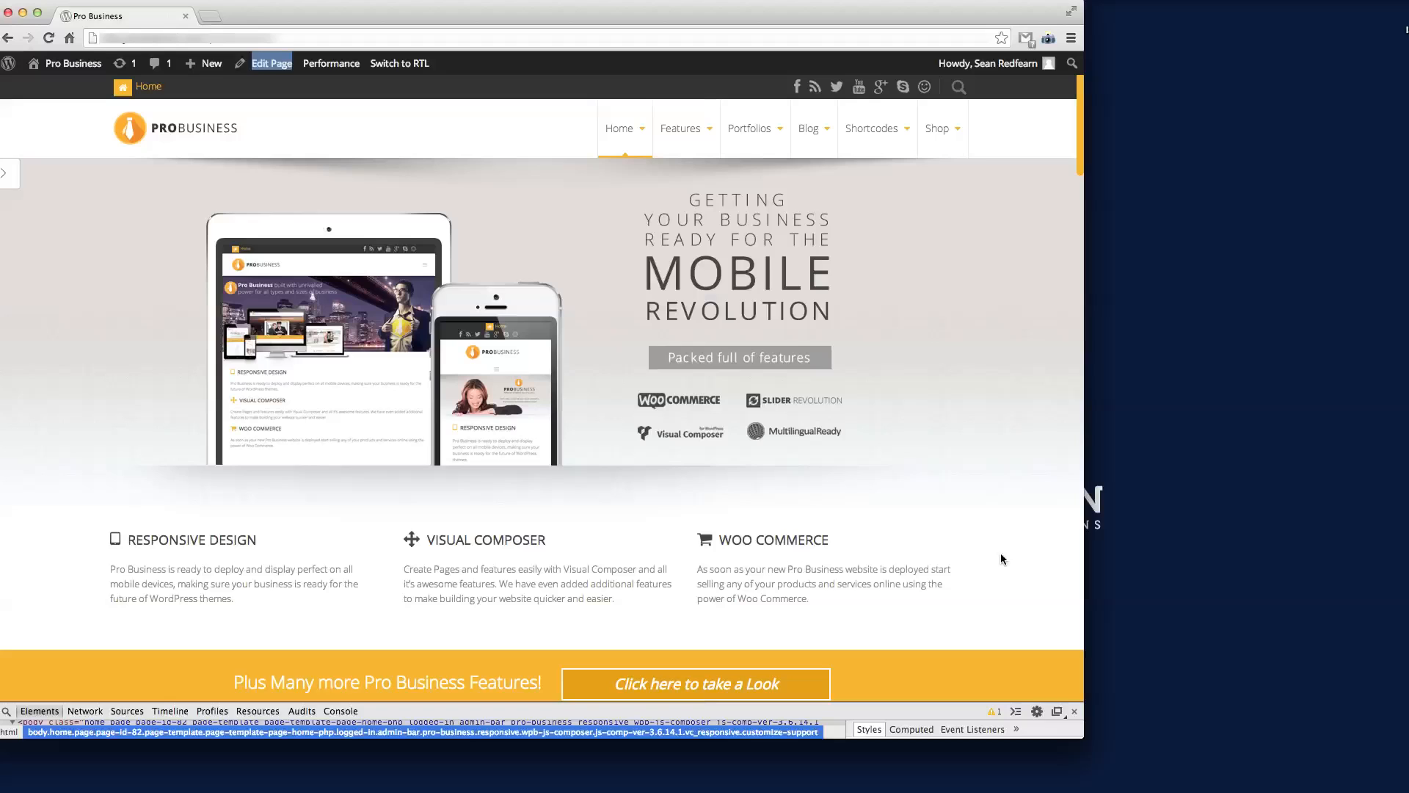
pyautogui.moveTo(581, 219)
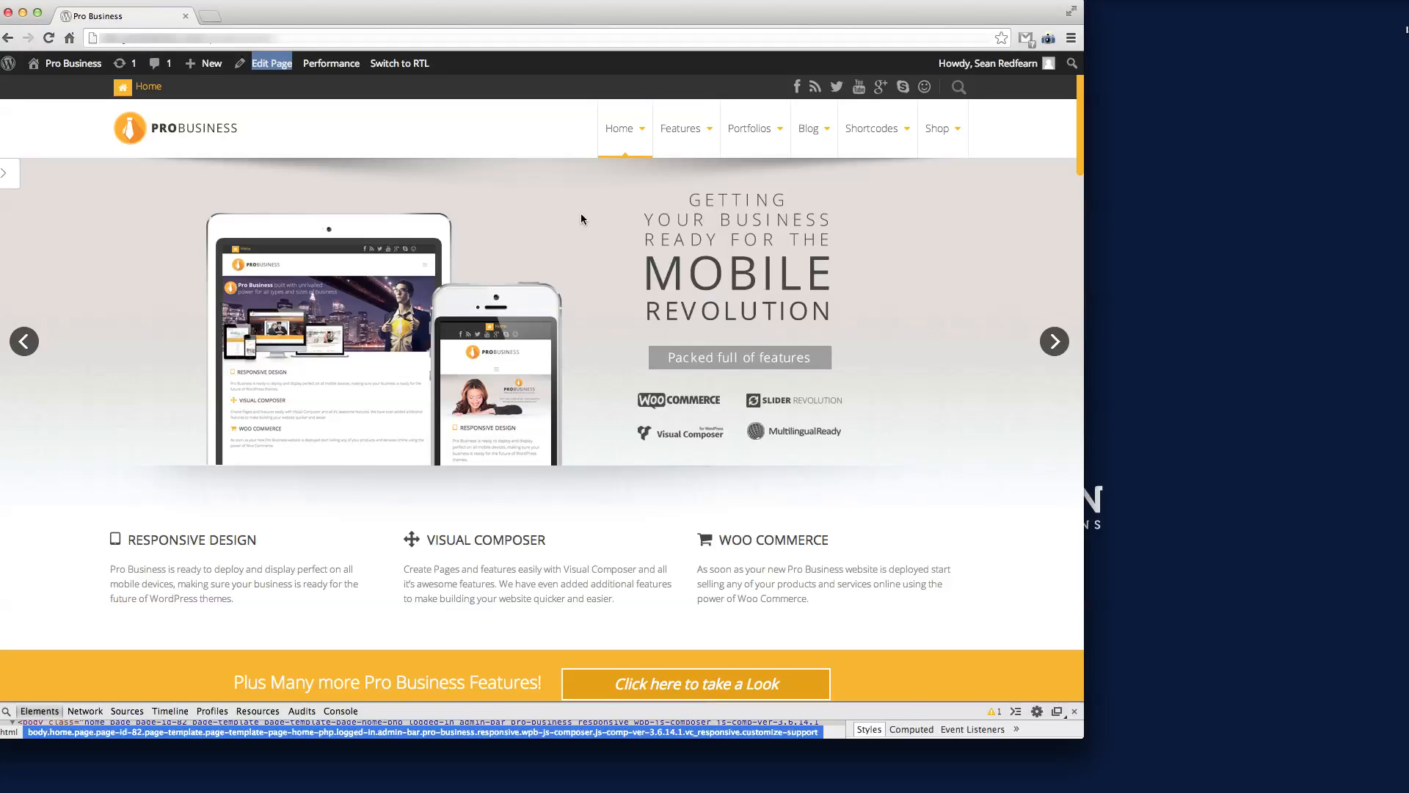
pyautogui.moveTo(866, 299)
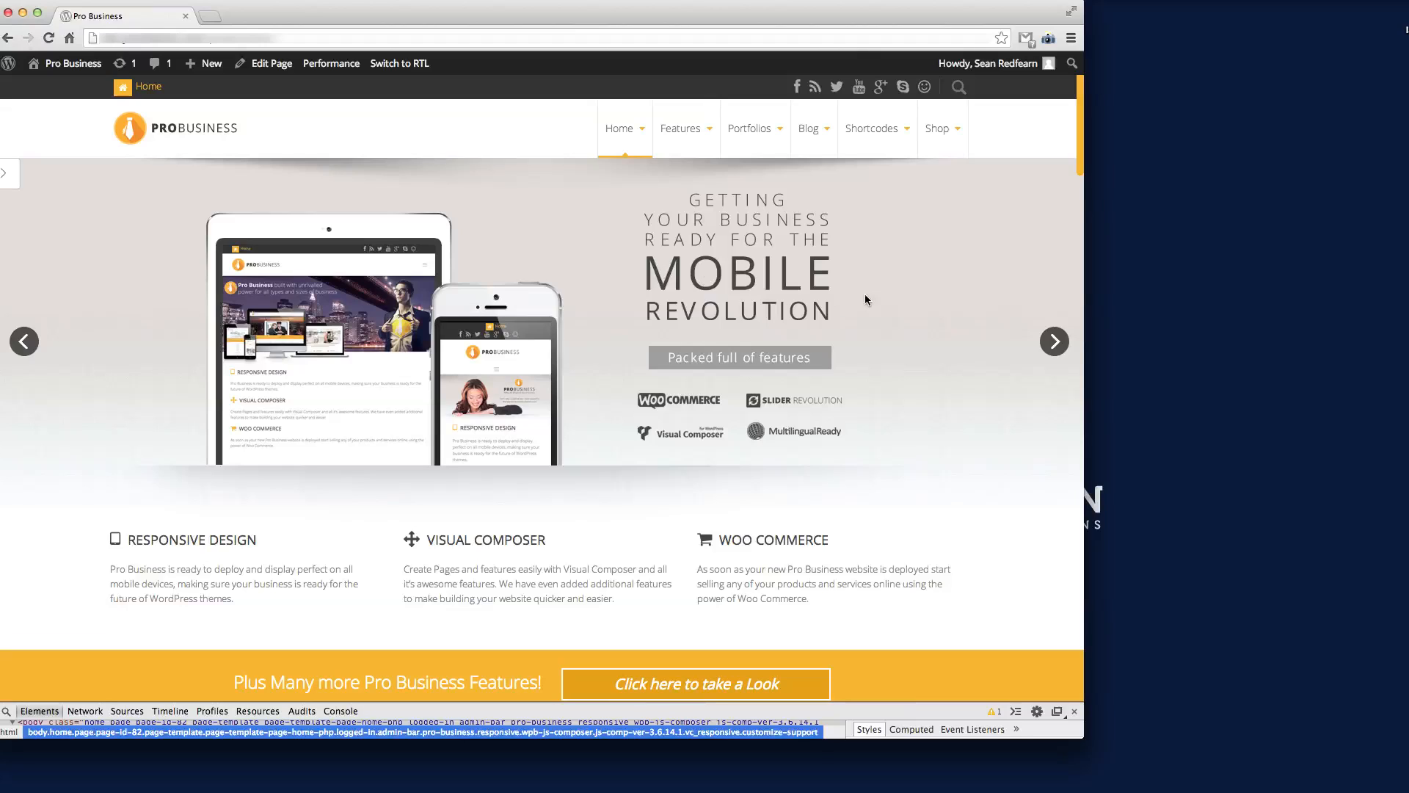
pyautogui.moveTo(914, 302)
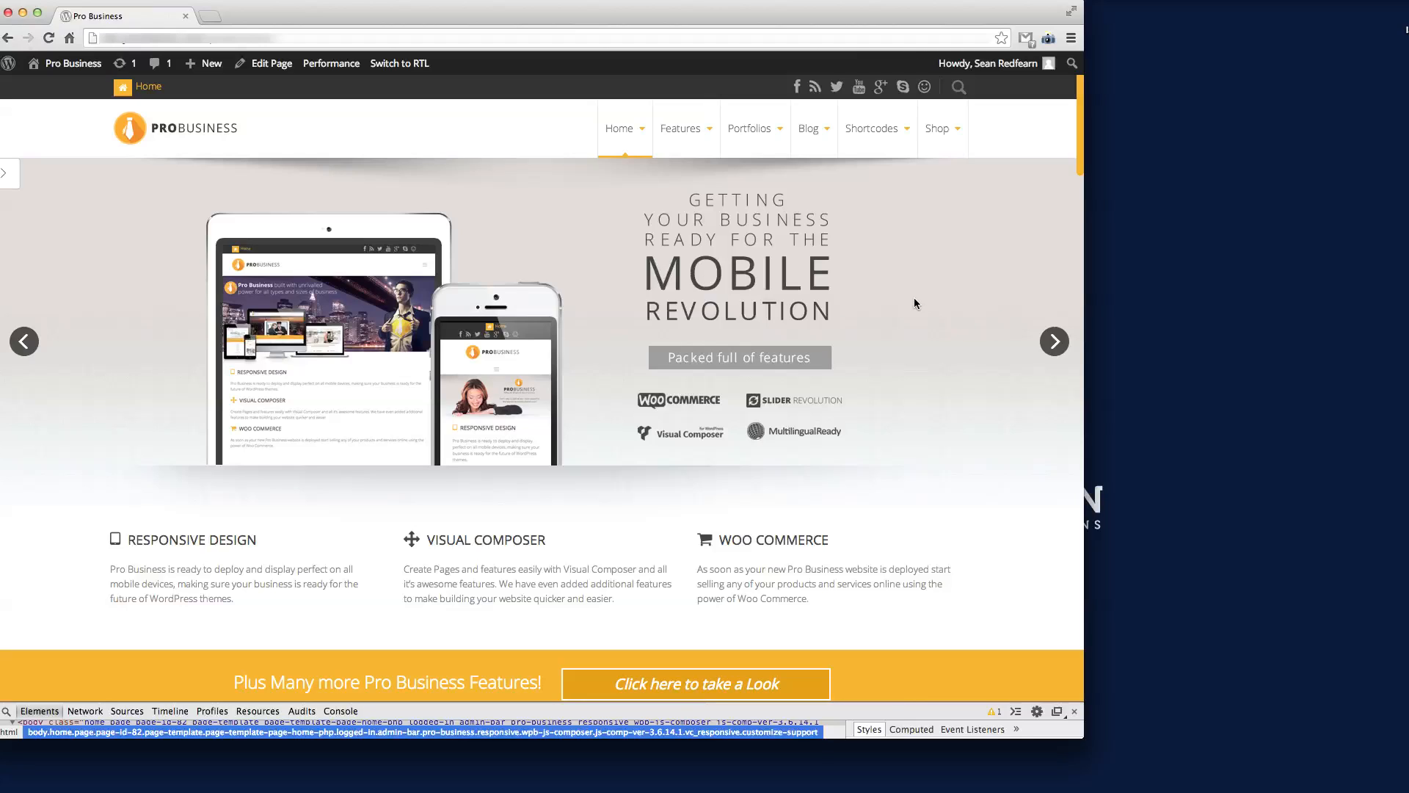
pyautogui.moveTo(922, 333)
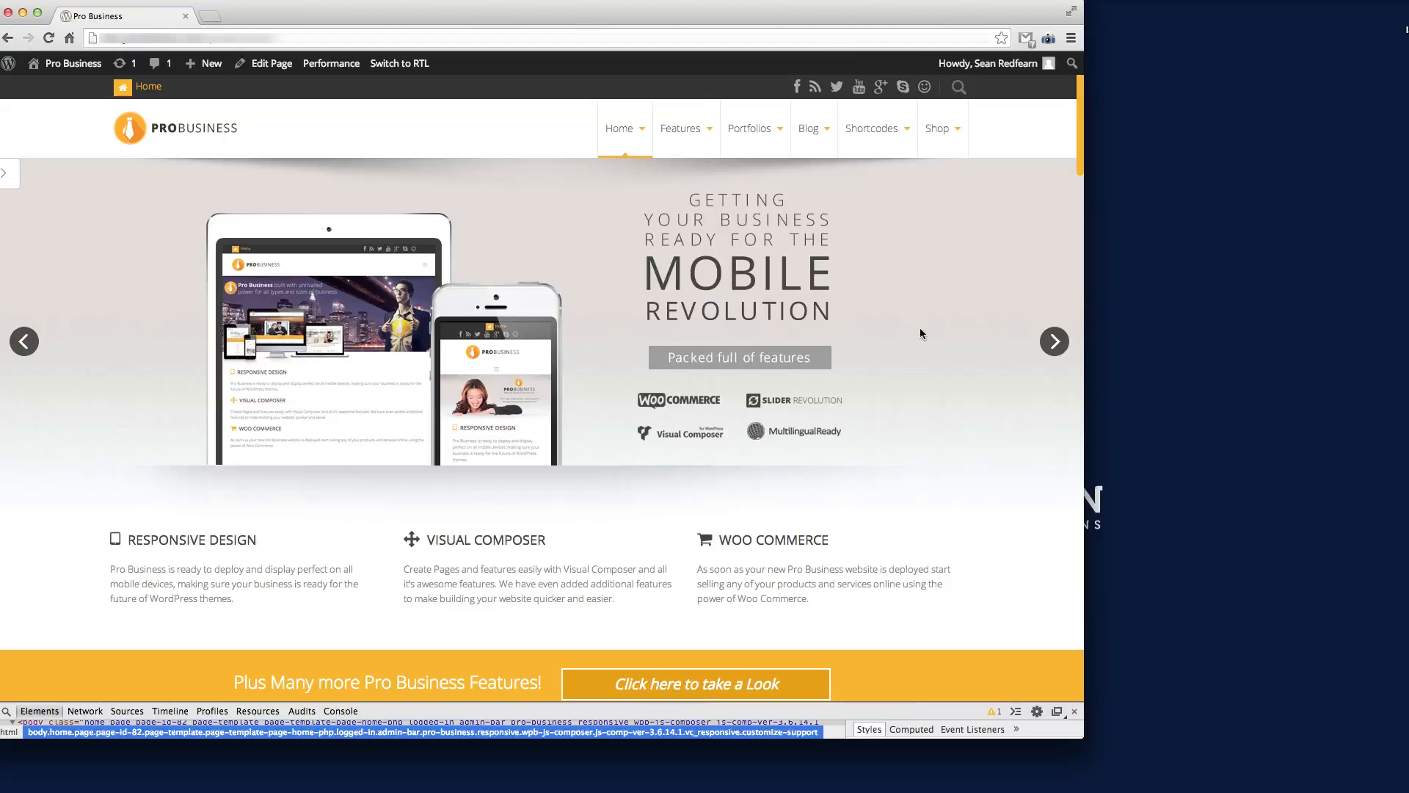
# Step: Open the Home page's Visual Composer editor in a new tab via the admin bar's Edit Page link
pyautogui.scroll(-3)
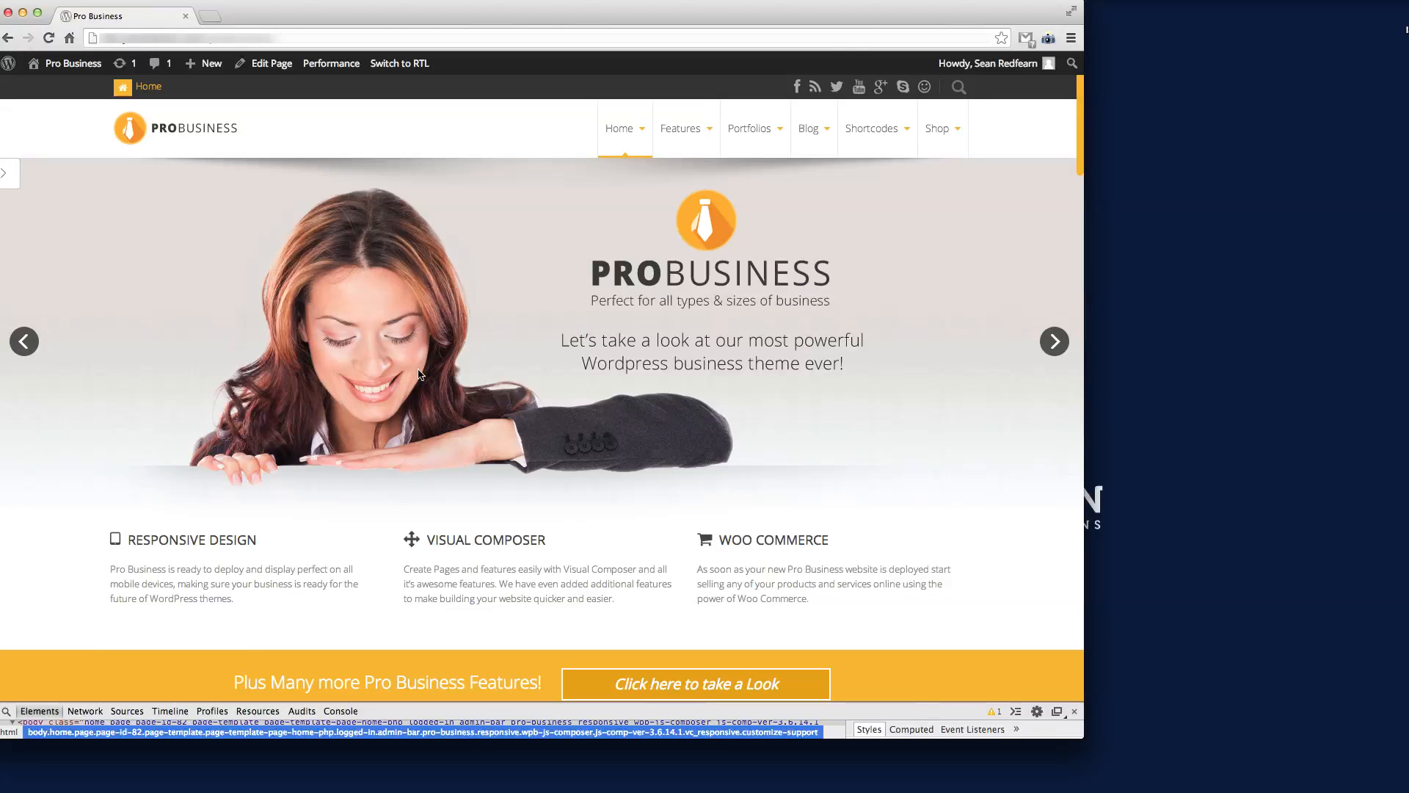
pyautogui.scroll(-3)
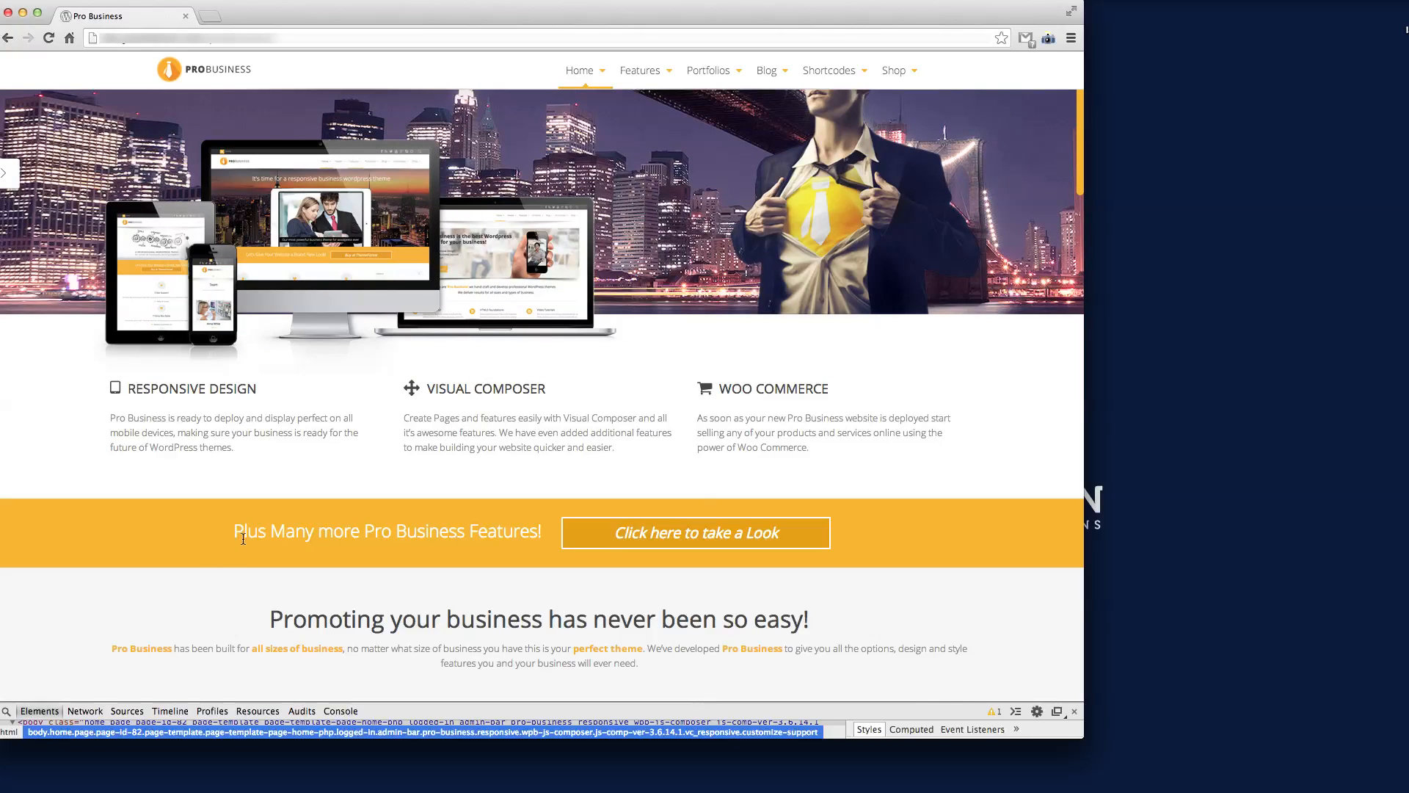
pyautogui.moveTo(226, 527)
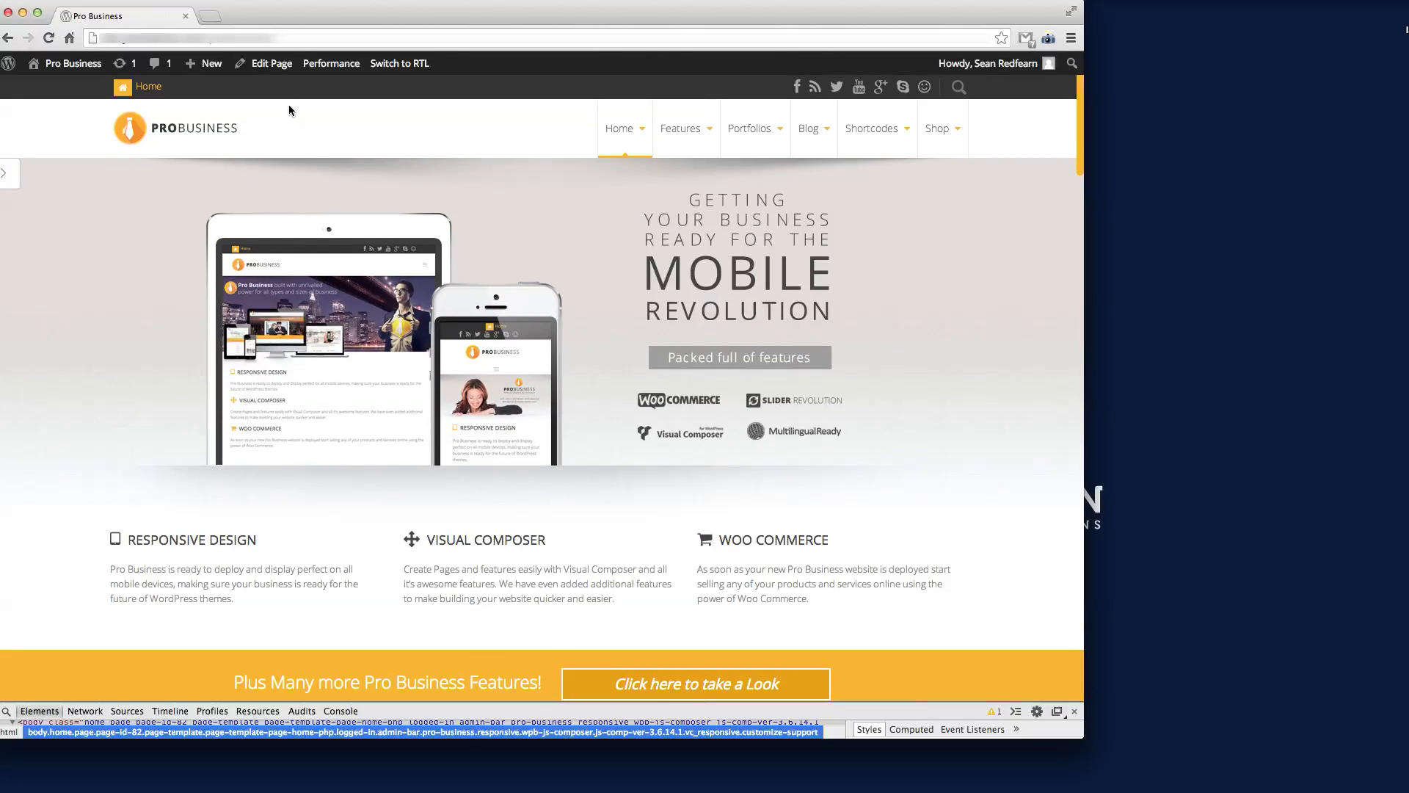
pyautogui.rightClick(273, 63)
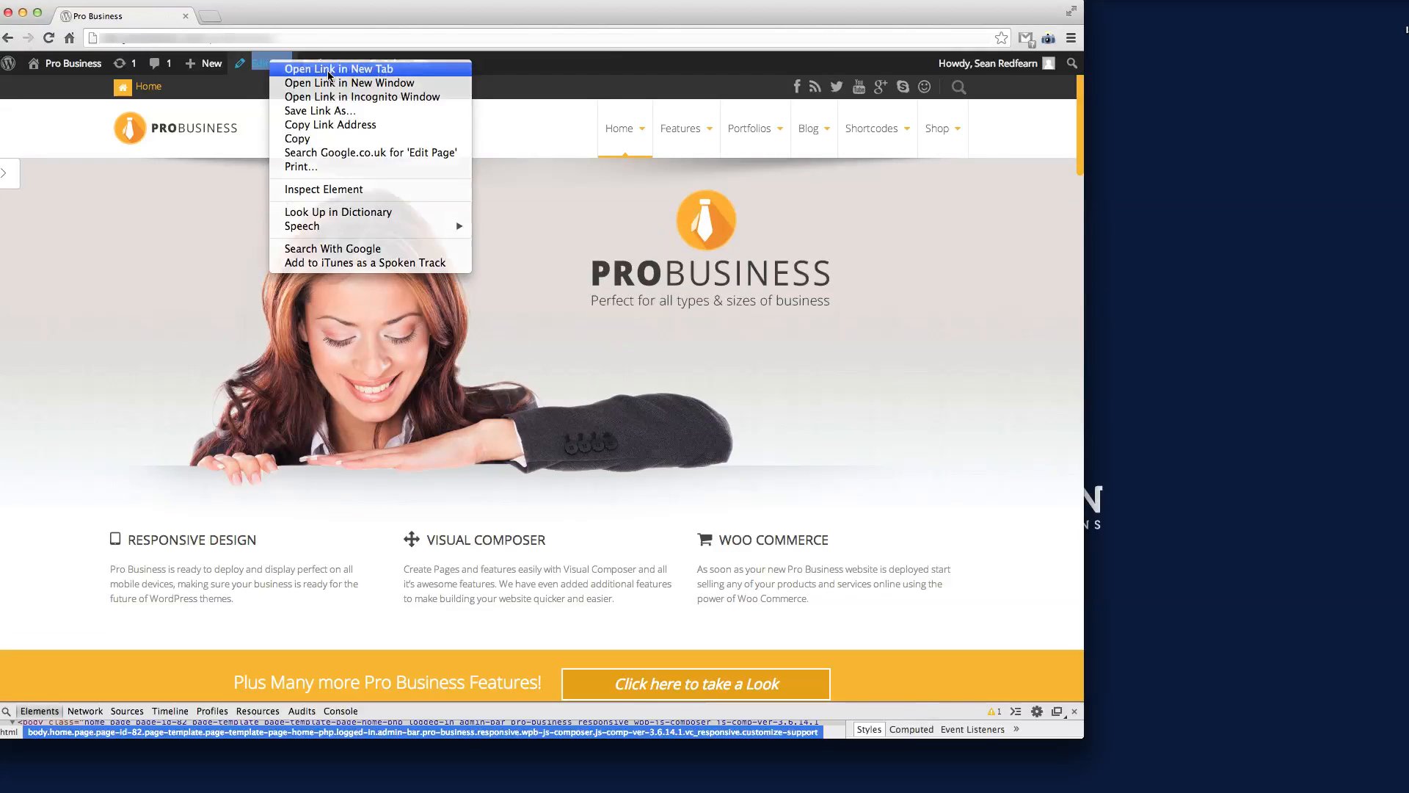
pyautogui.click(337, 69)
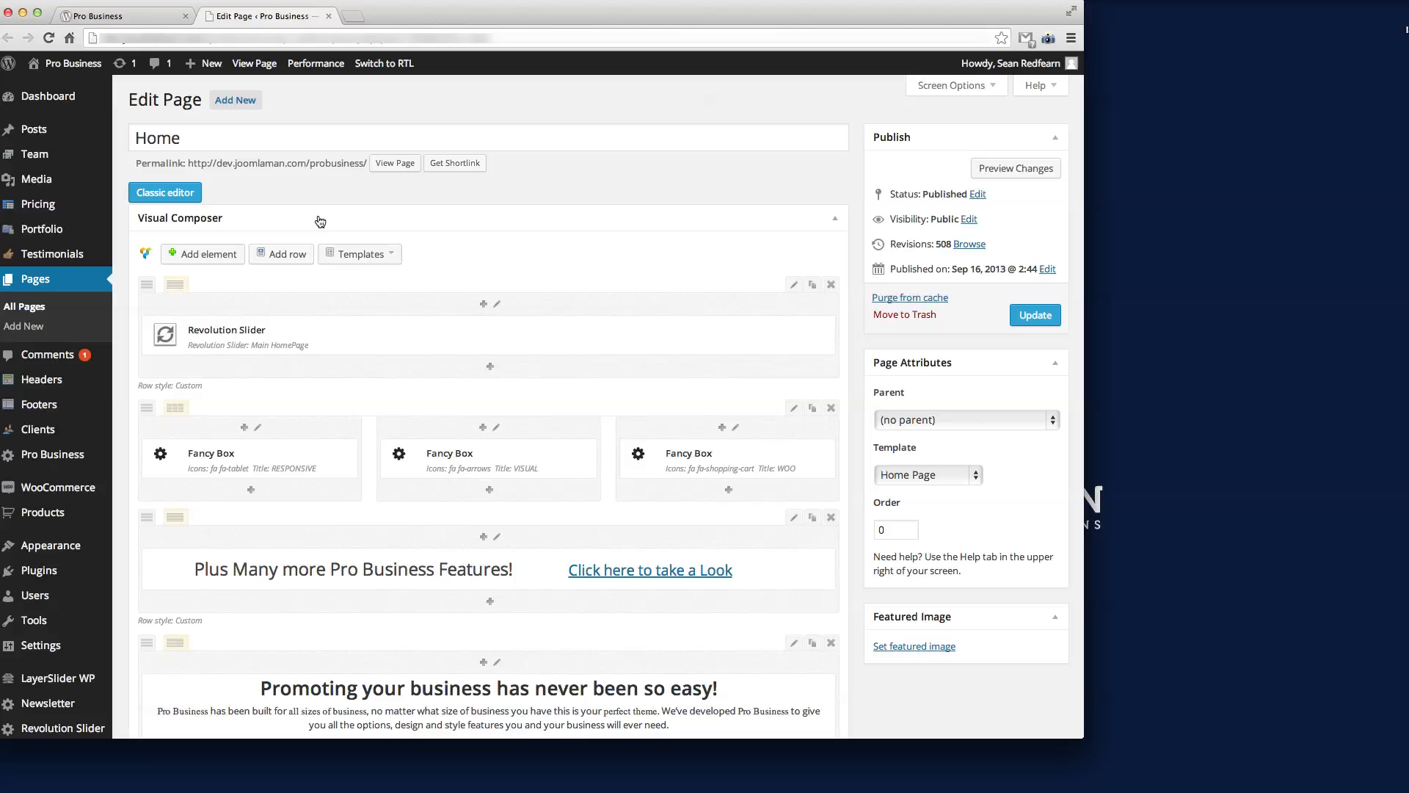
pyautogui.scroll(-3)
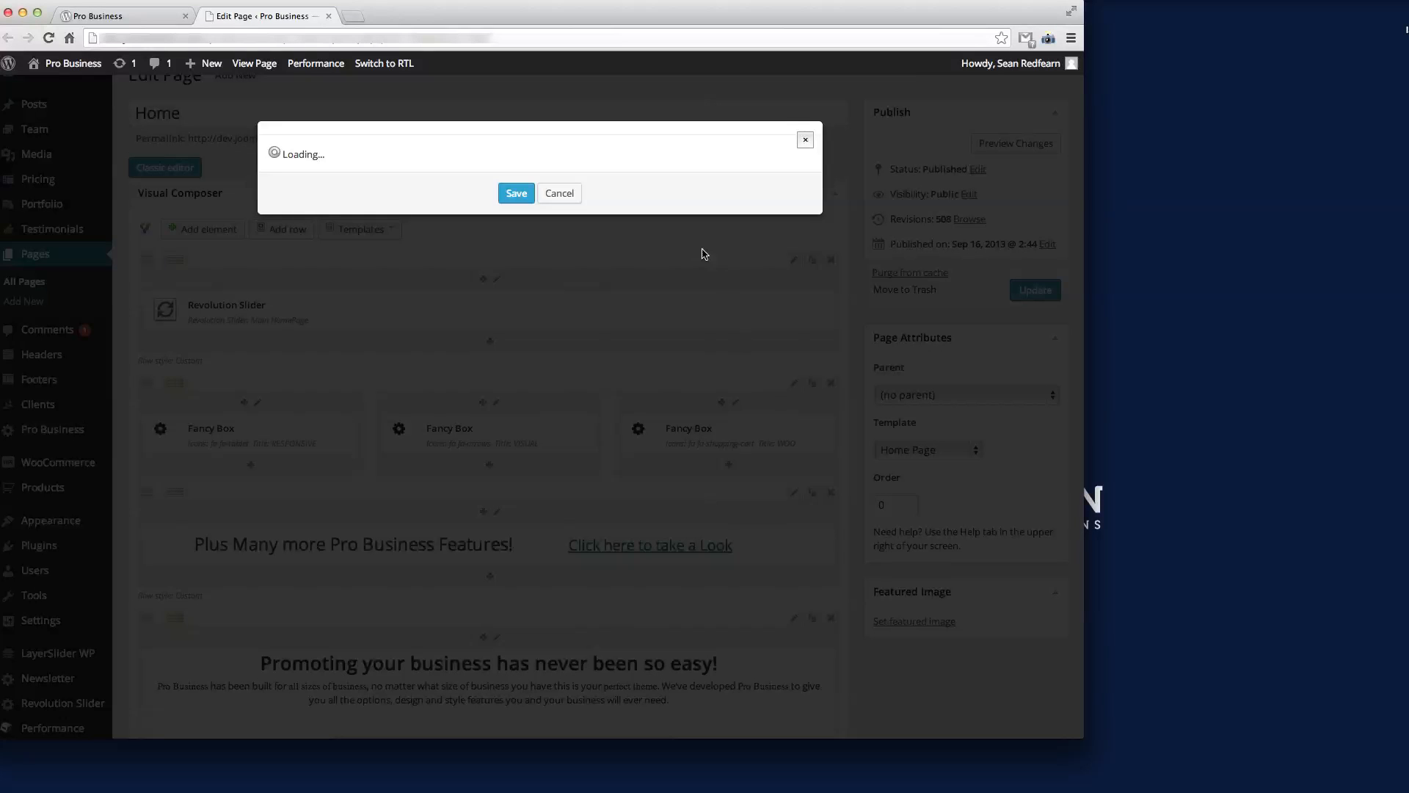
pyautogui.moveTo(657, 226)
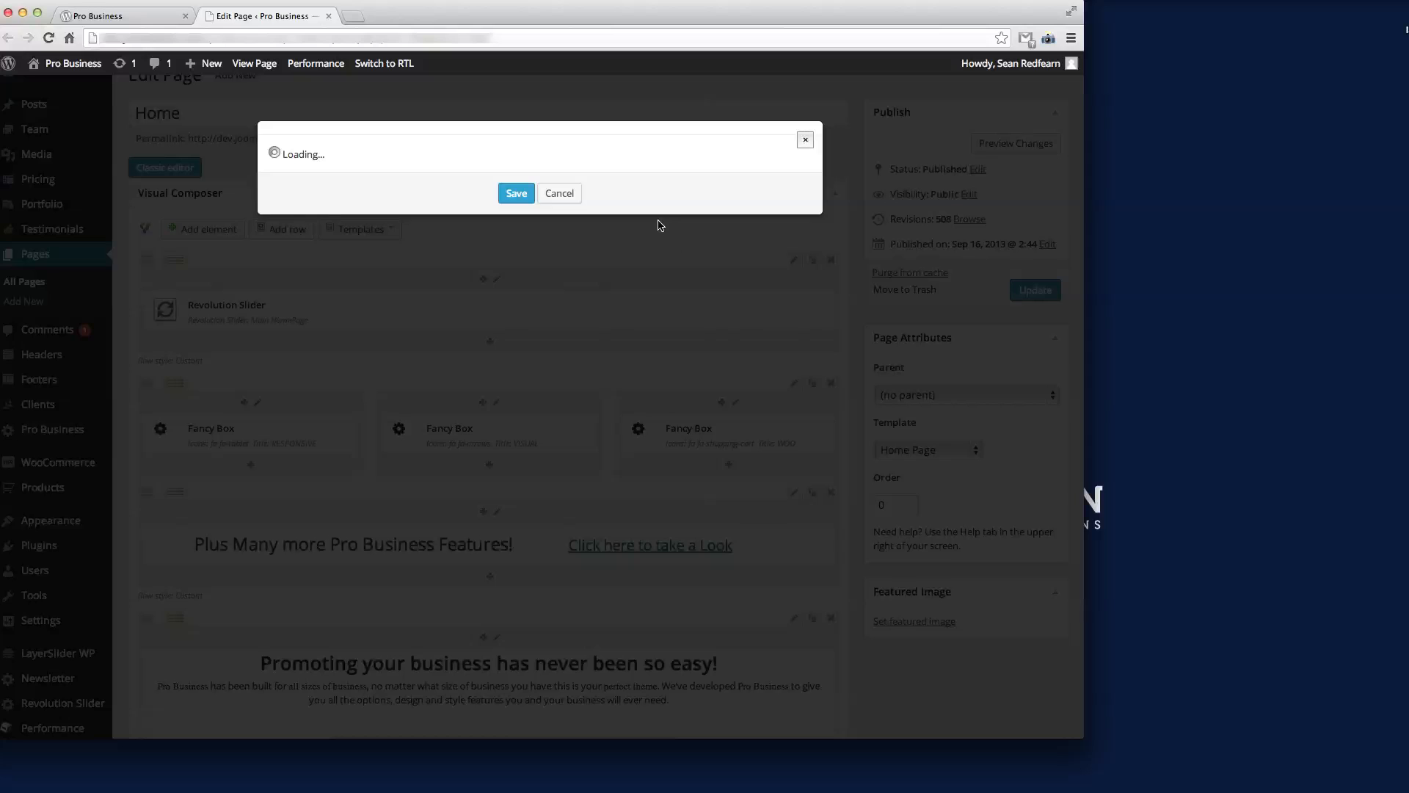
pyautogui.moveTo(665, 223)
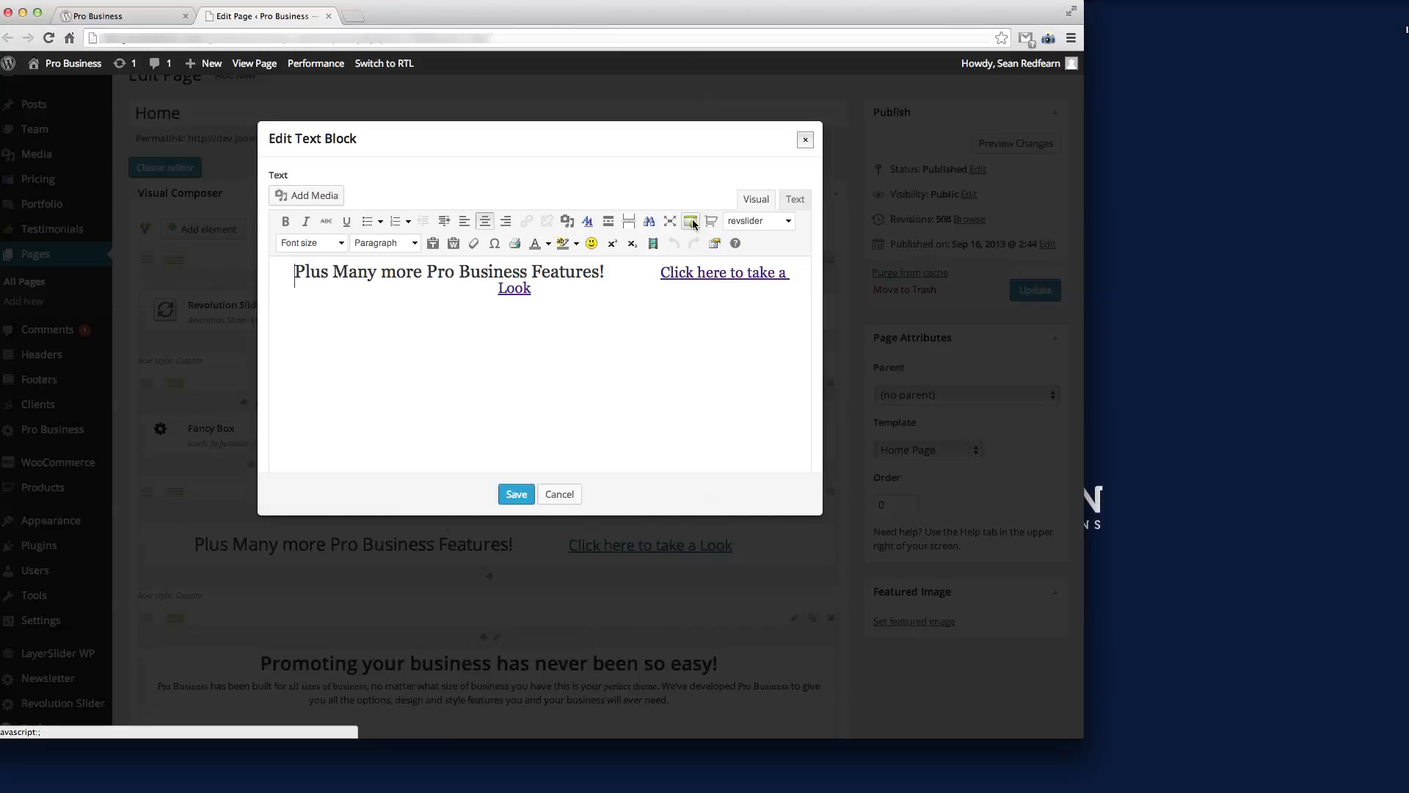
pyautogui.moveTo(691, 221)
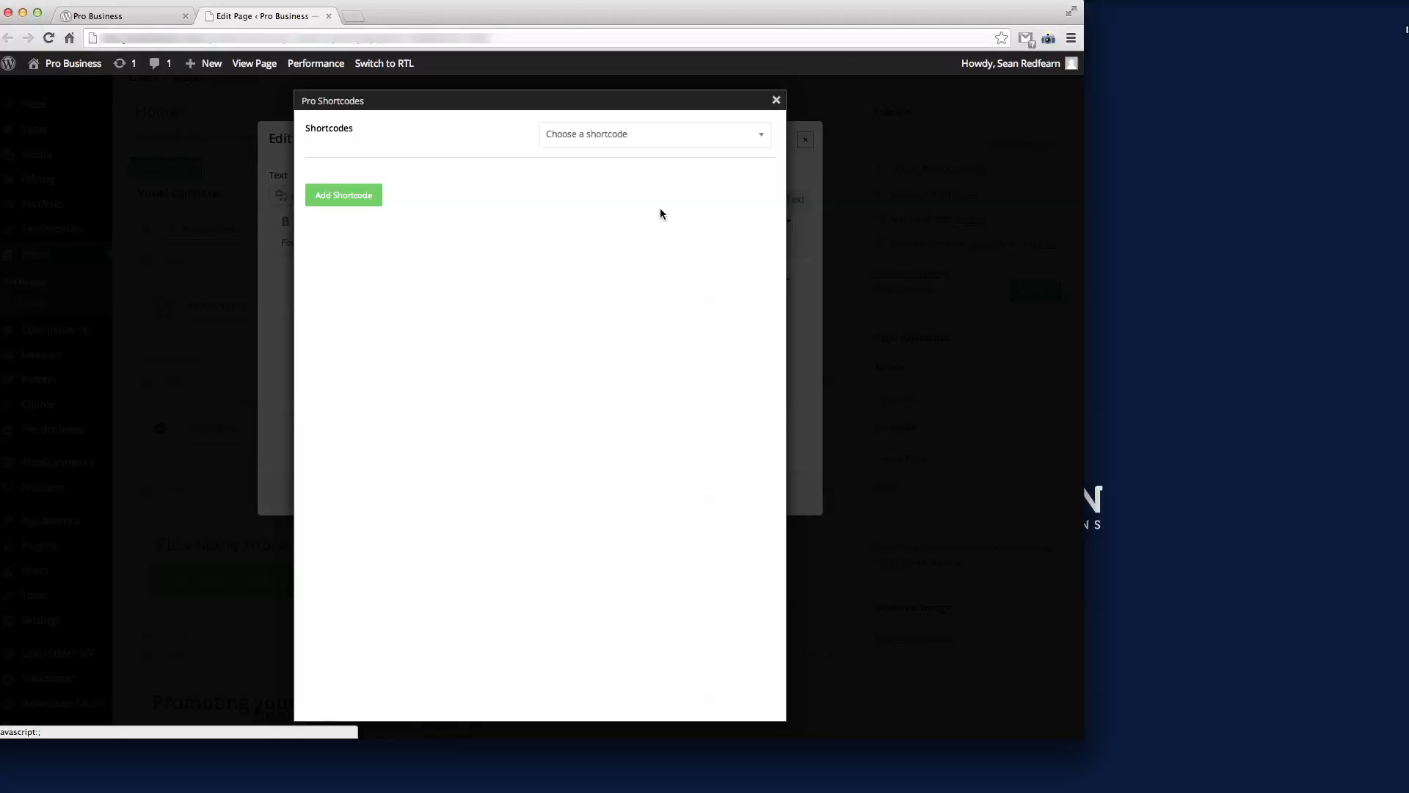
# Step: Choose the Font Awesome Icon shortcode in Pro Shortcodes, leaving Animate type at None
pyautogui.click(653, 134)
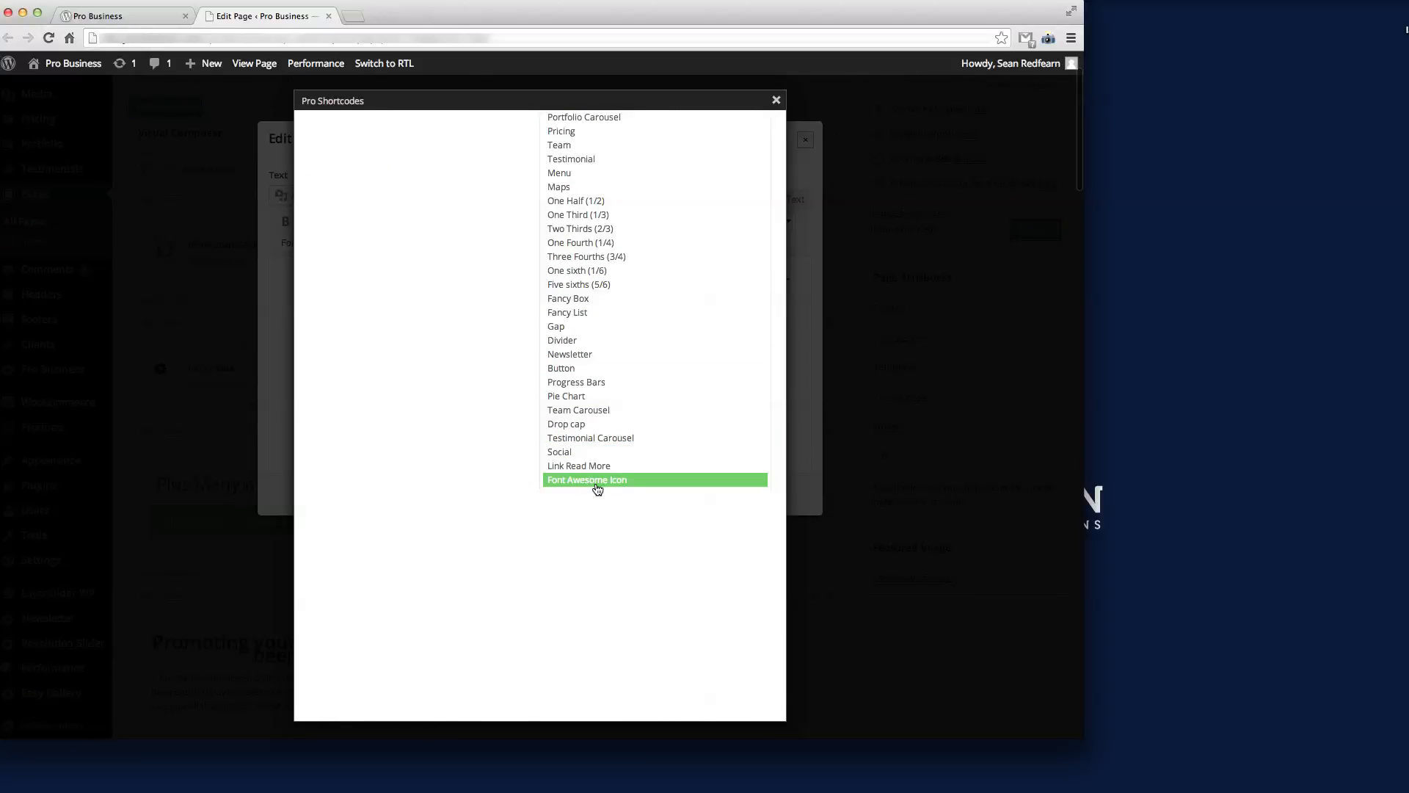
pyautogui.click(587, 478)
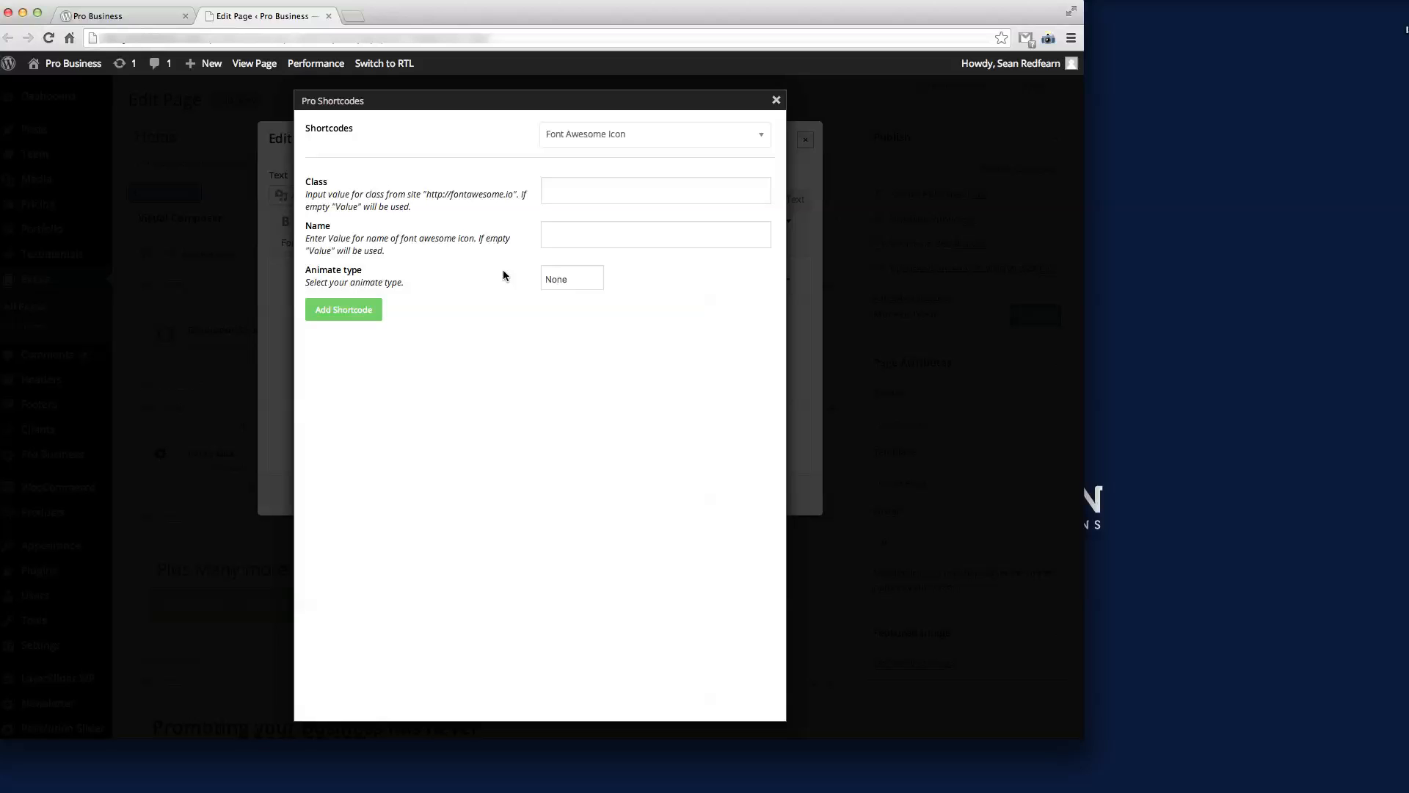
pyautogui.moveTo(395, 283)
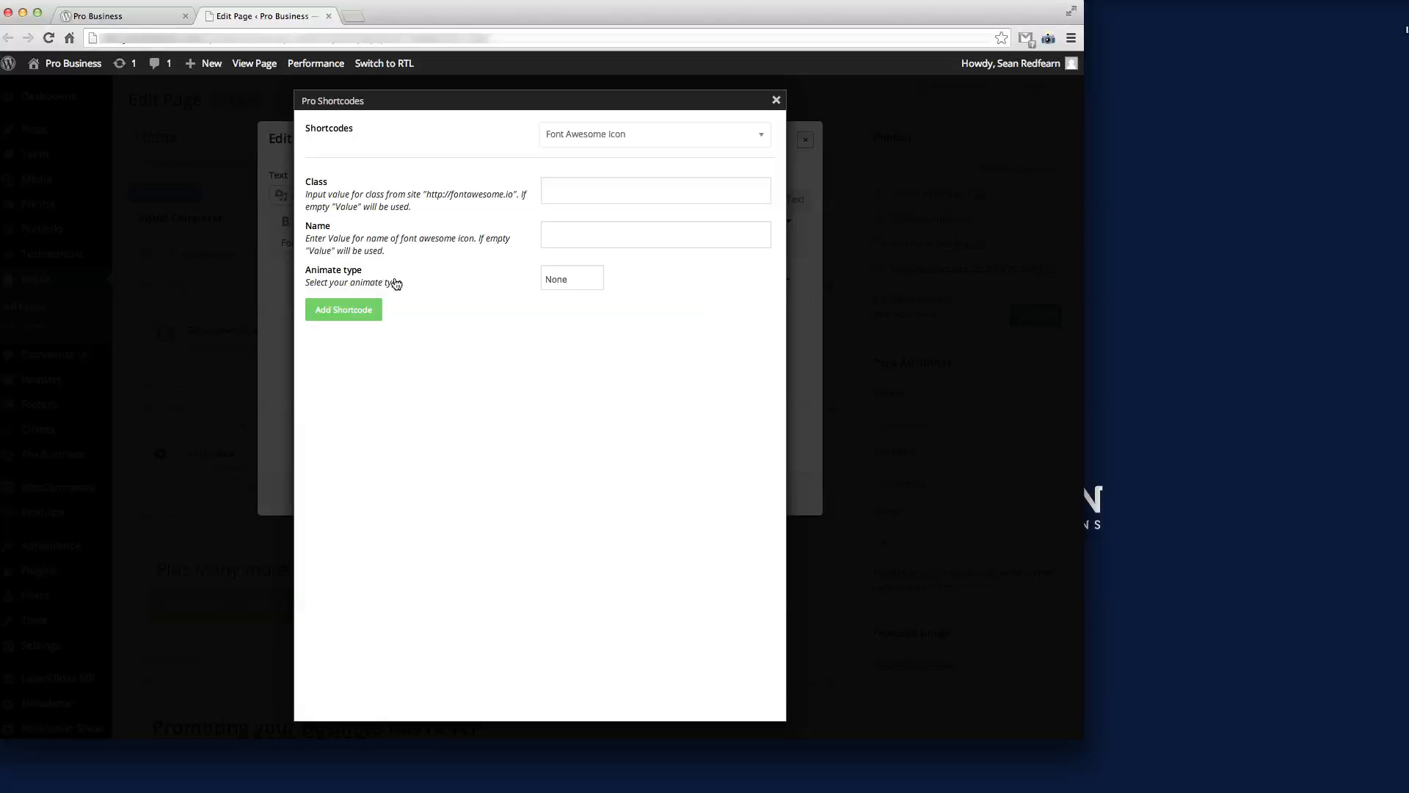
pyautogui.click(570, 279)
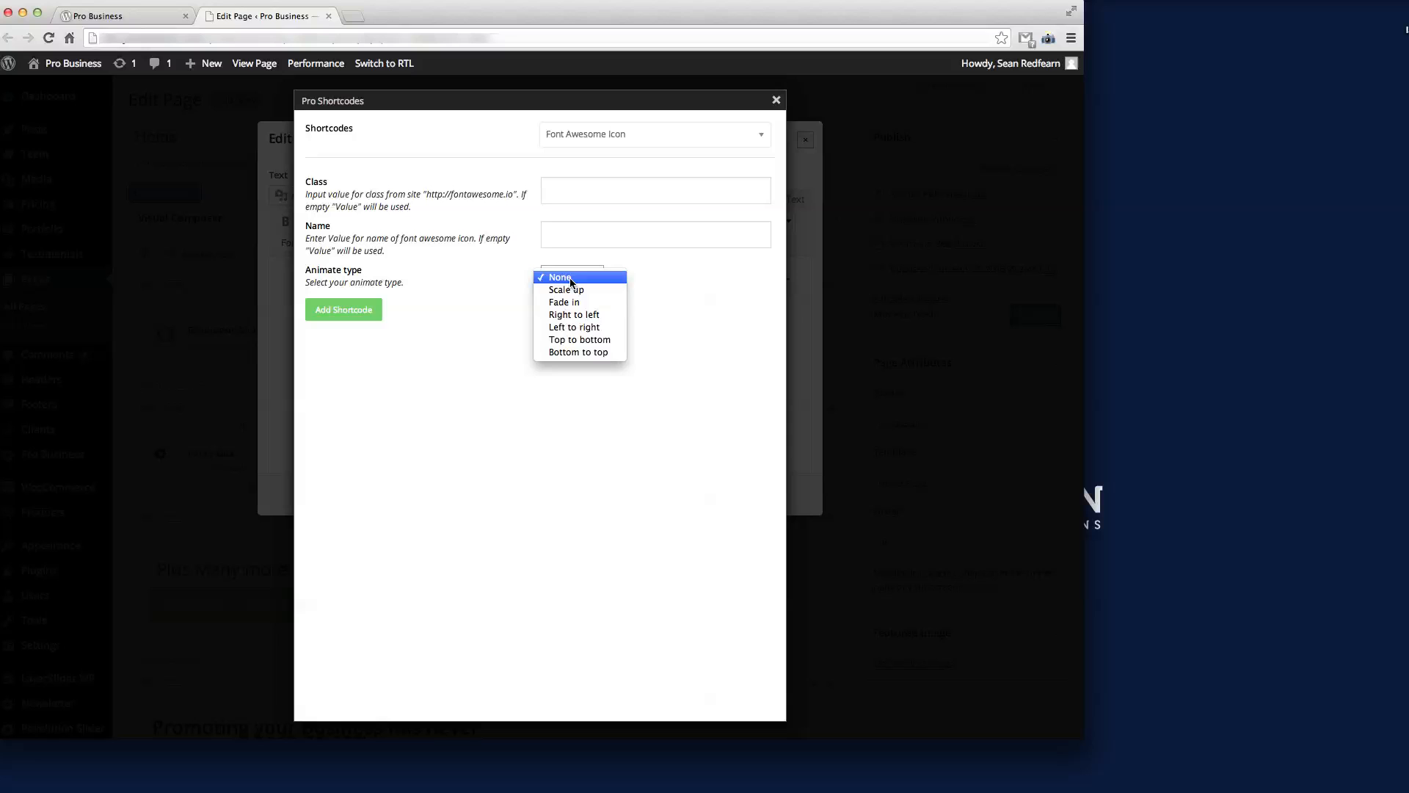
pyautogui.click(559, 276)
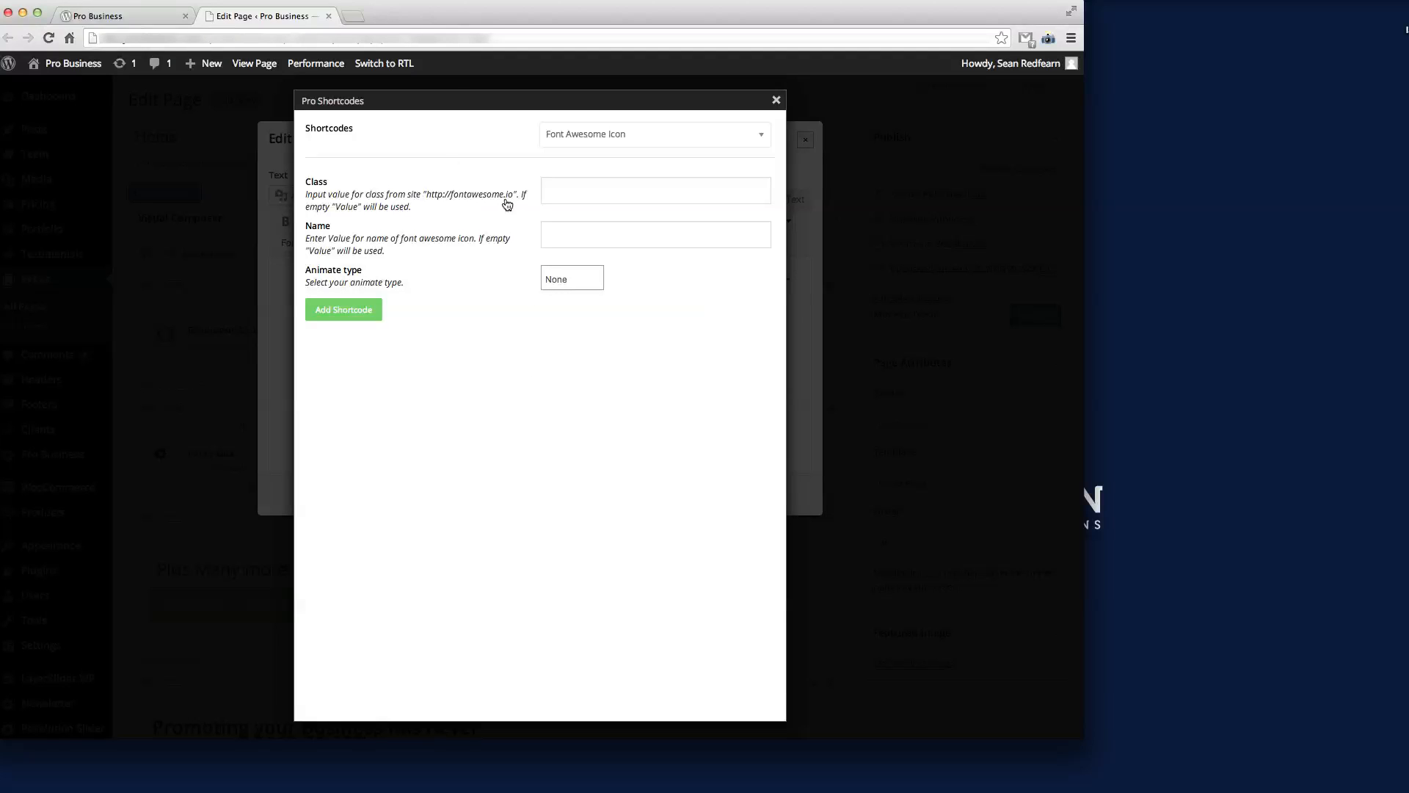
pyautogui.moveTo(390, 197)
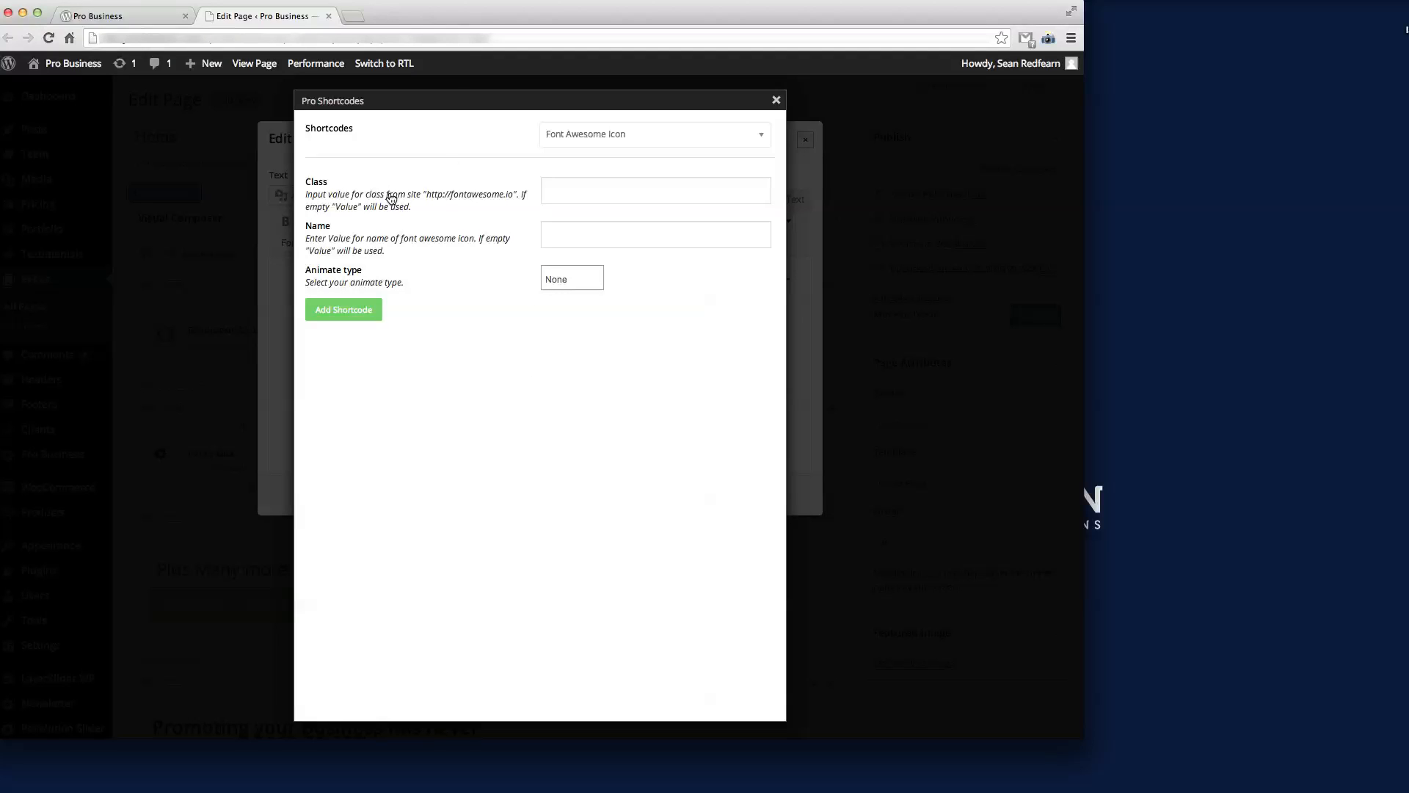
# Step: Go to the Font Awesome website and browse its full icons list
pyautogui.rightClick(459, 195)
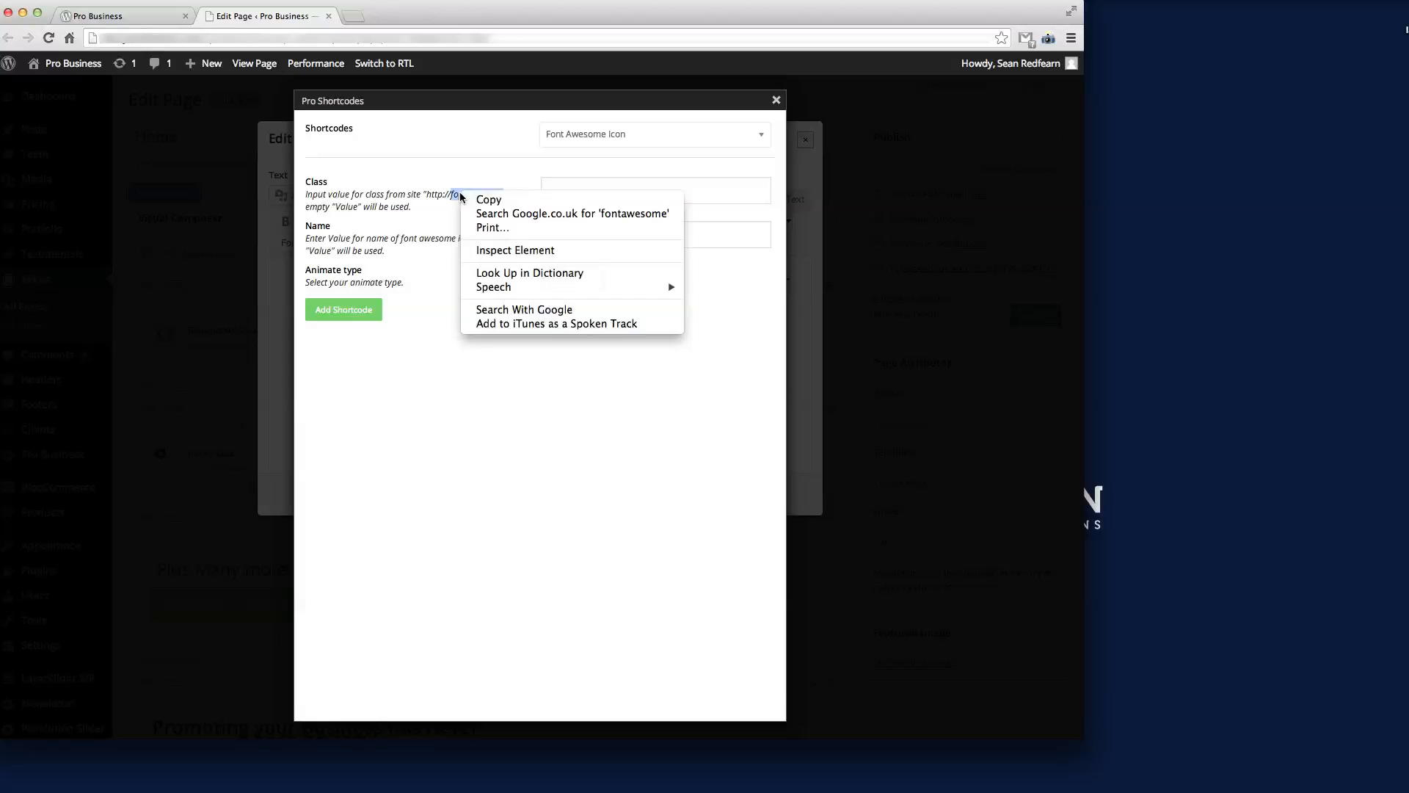
pyautogui.click(571, 213)
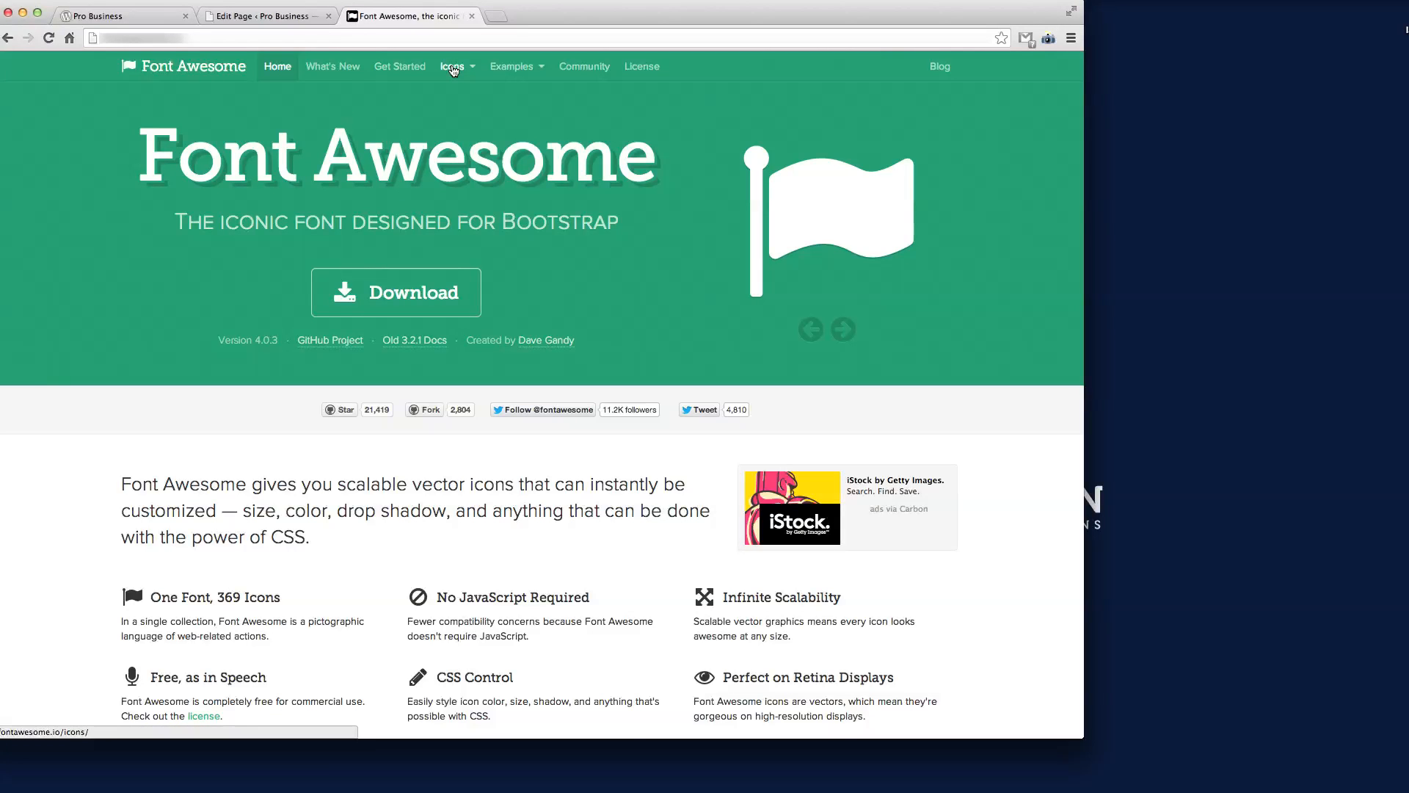
pyautogui.click(452, 66)
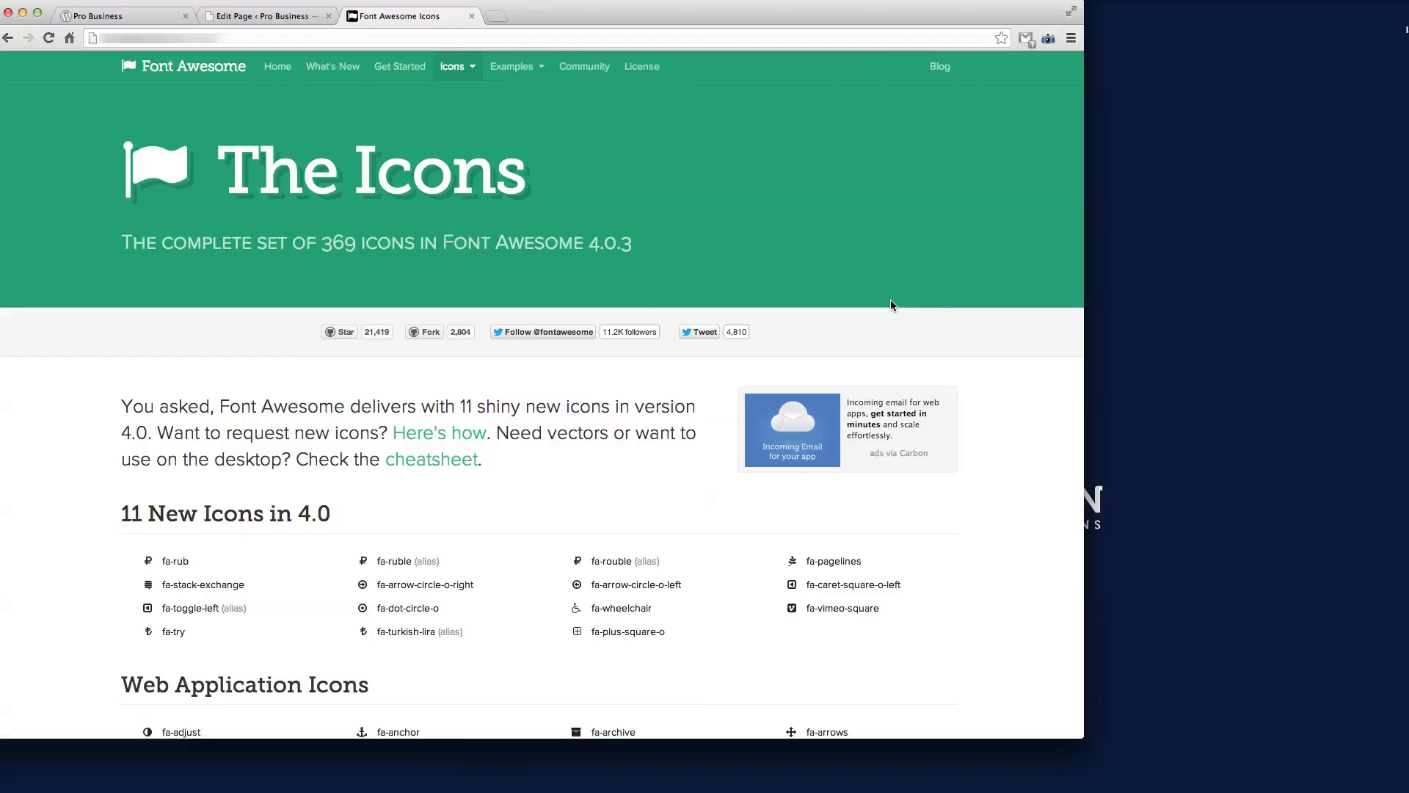
pyautogui.scroll(-3)
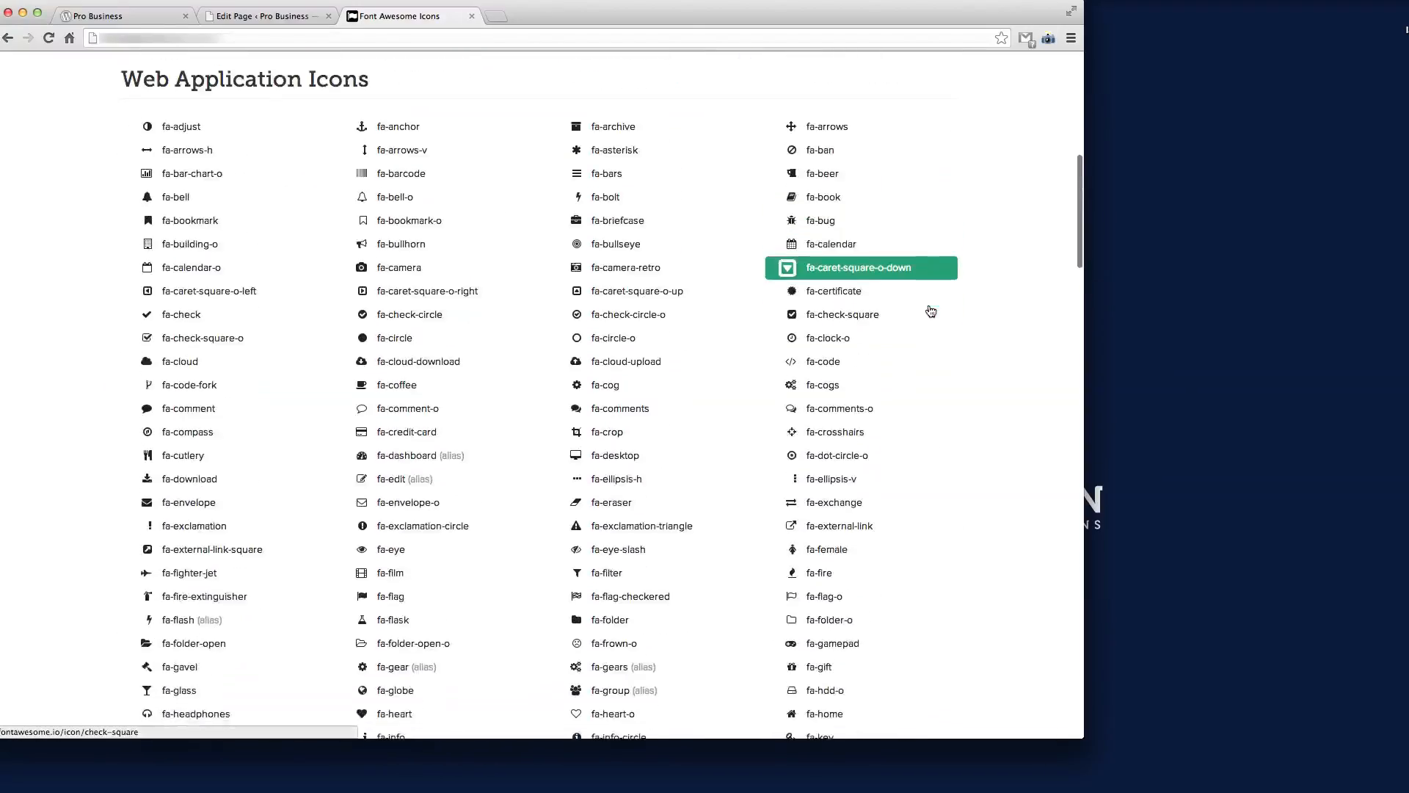
pyautogui.scroll(-3)
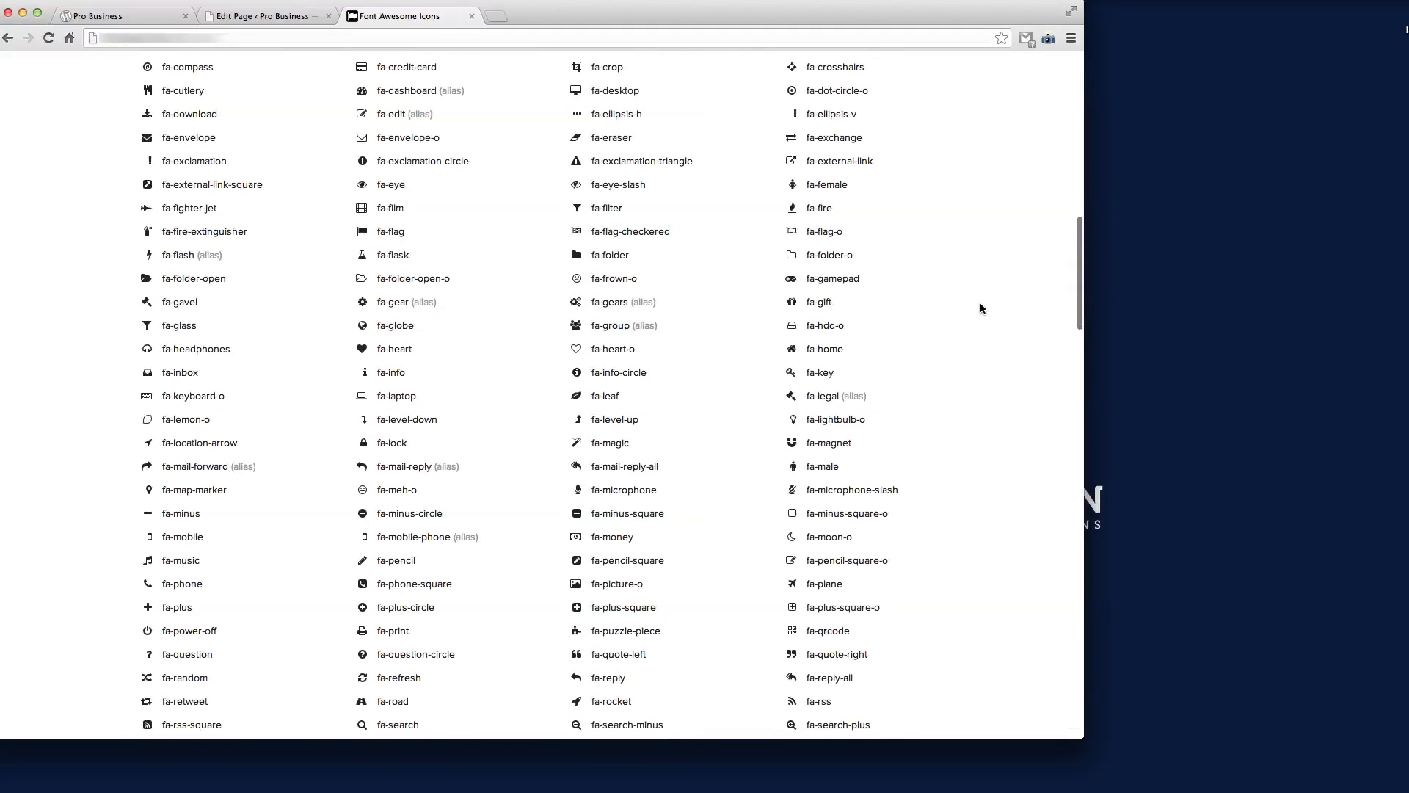
pyautogui.scroll(3)
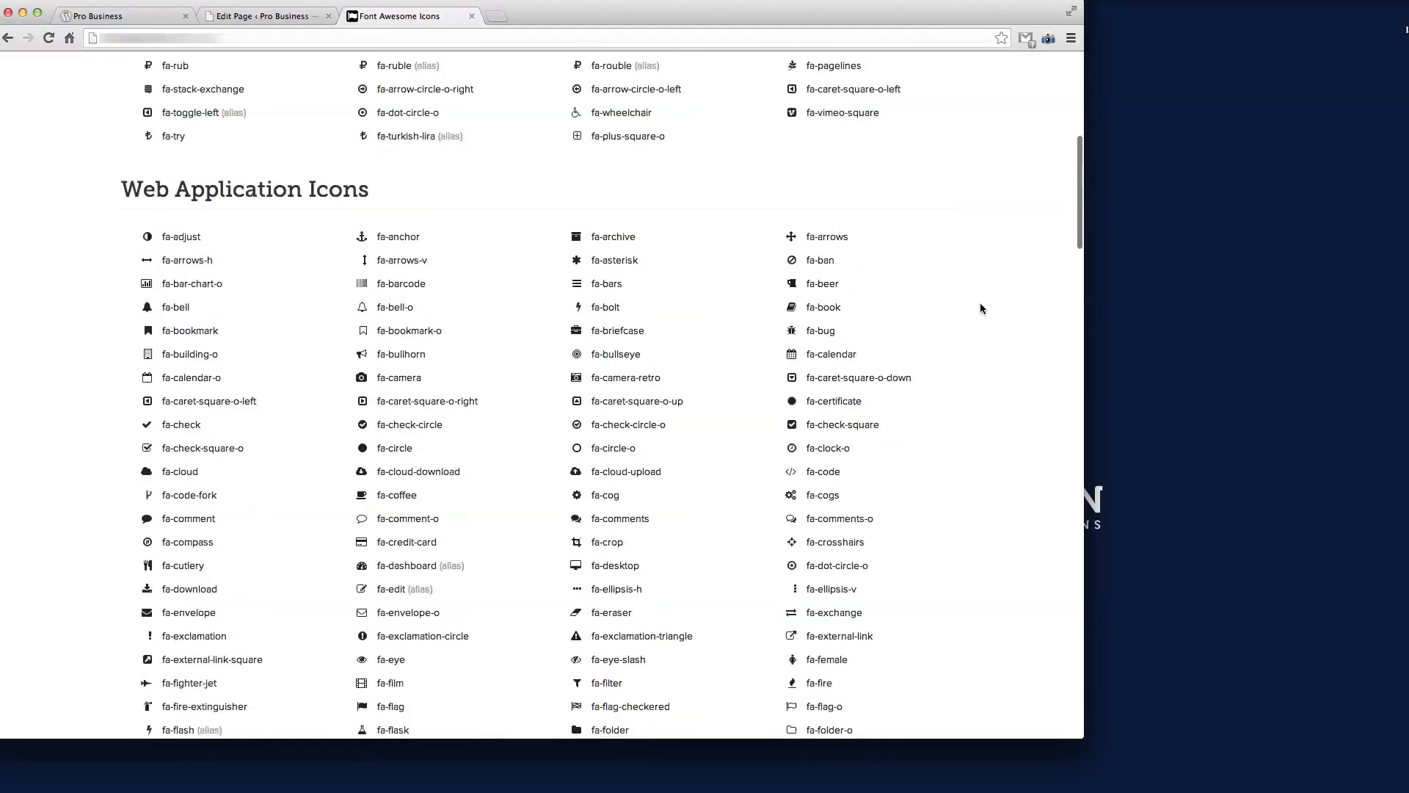
pyautogui.scroll(-3)
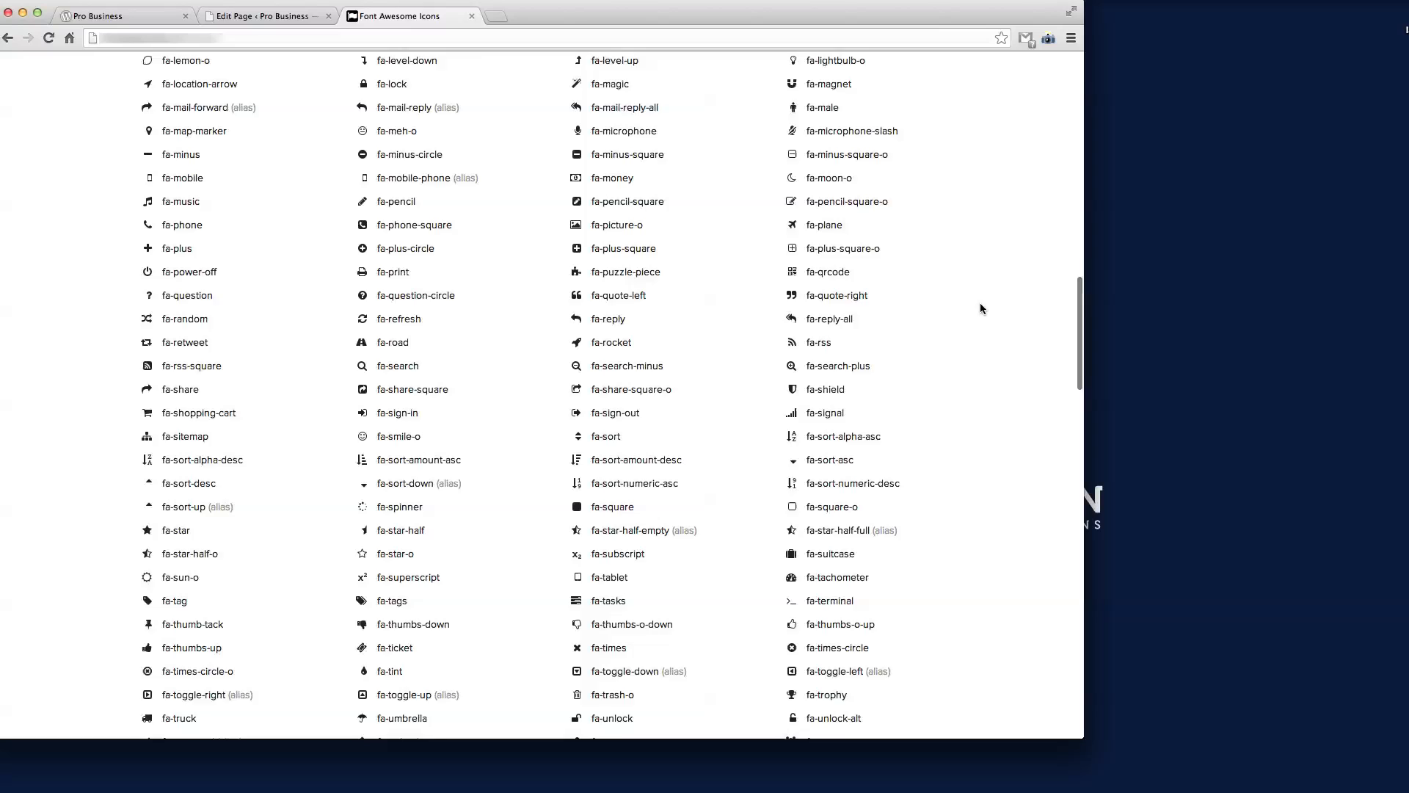
pyautogui.scroll(-3)
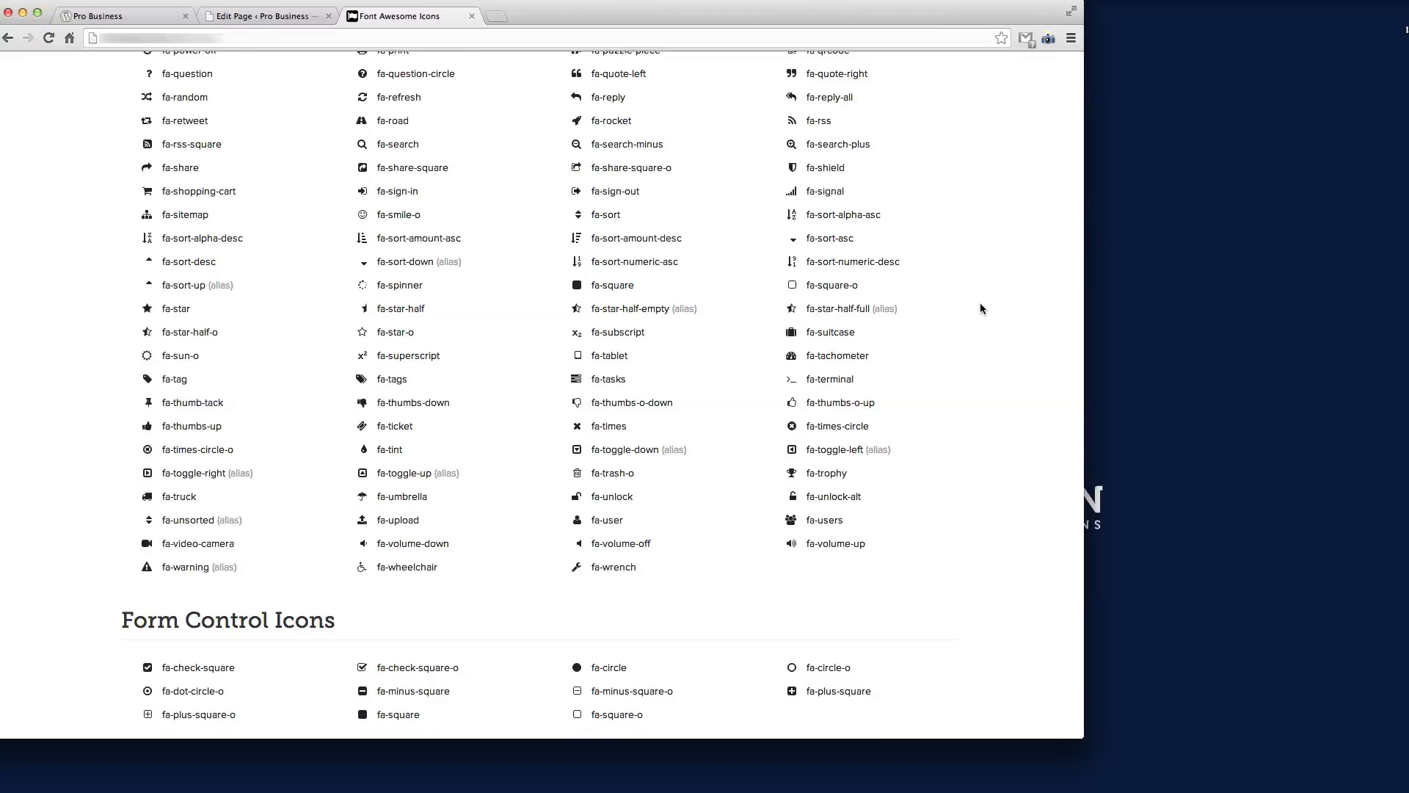
pyautogui.scroll(-3)
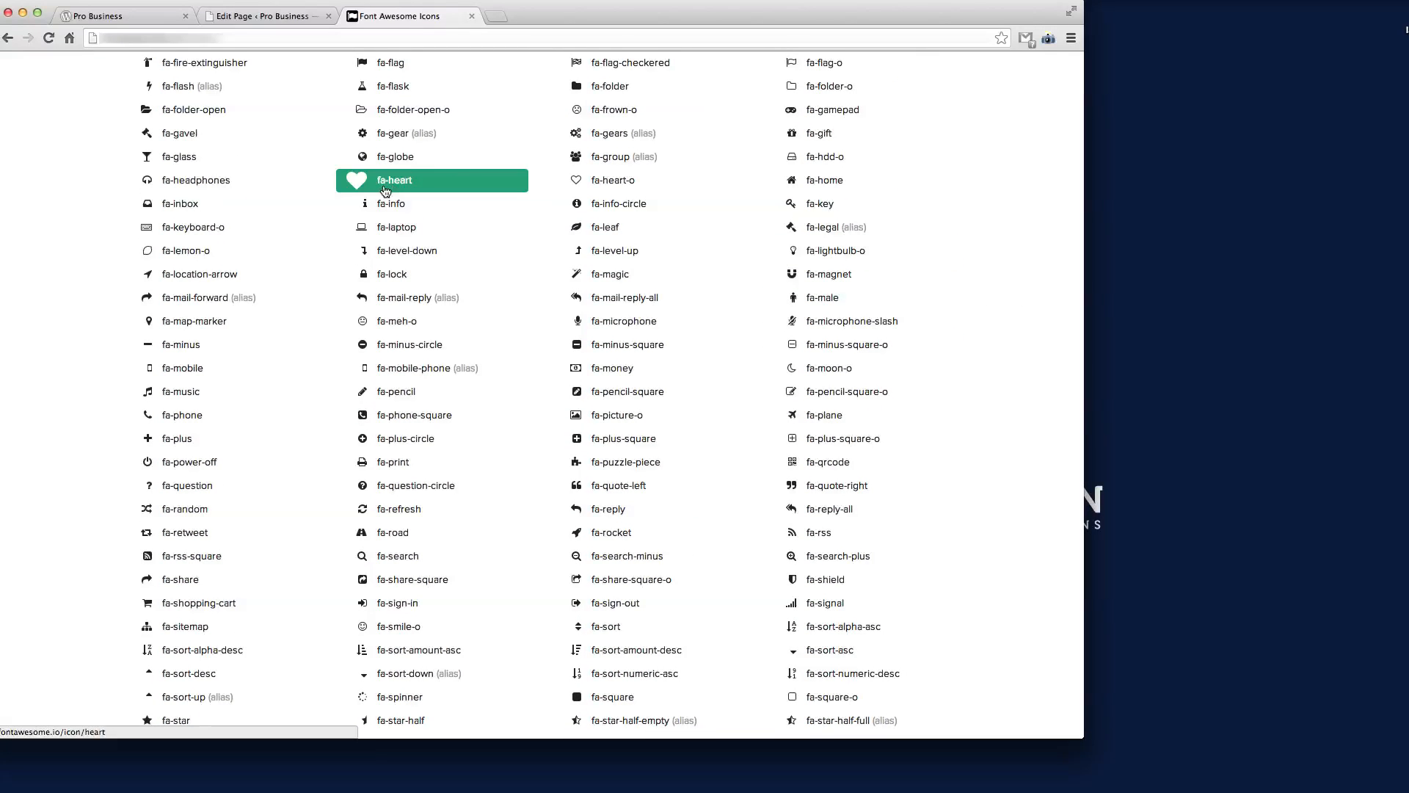
# Step: Open the fa-heart icon's detail page and select its name fa-heart for copying
pyautogui.click(393, 179)
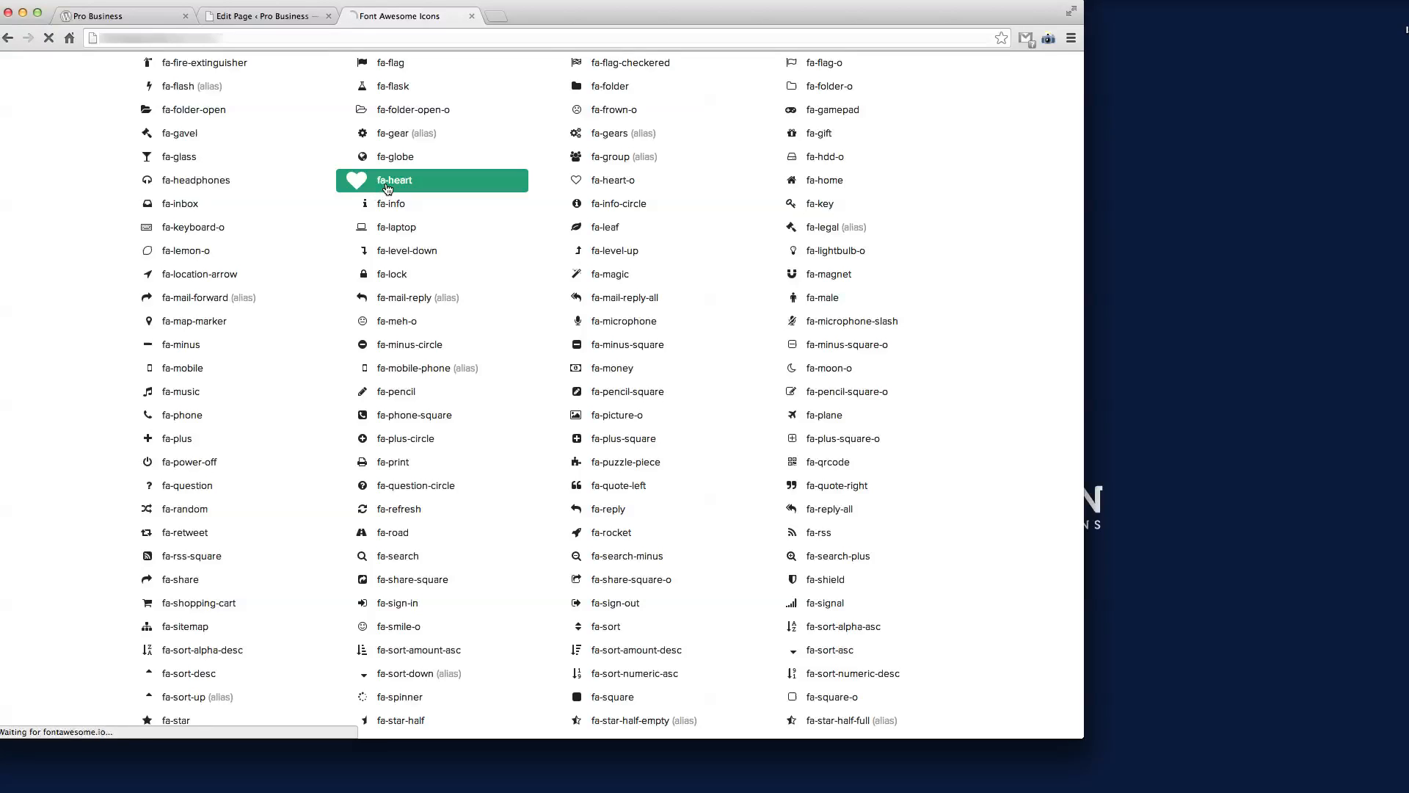
pyautogui.click(393, 179)
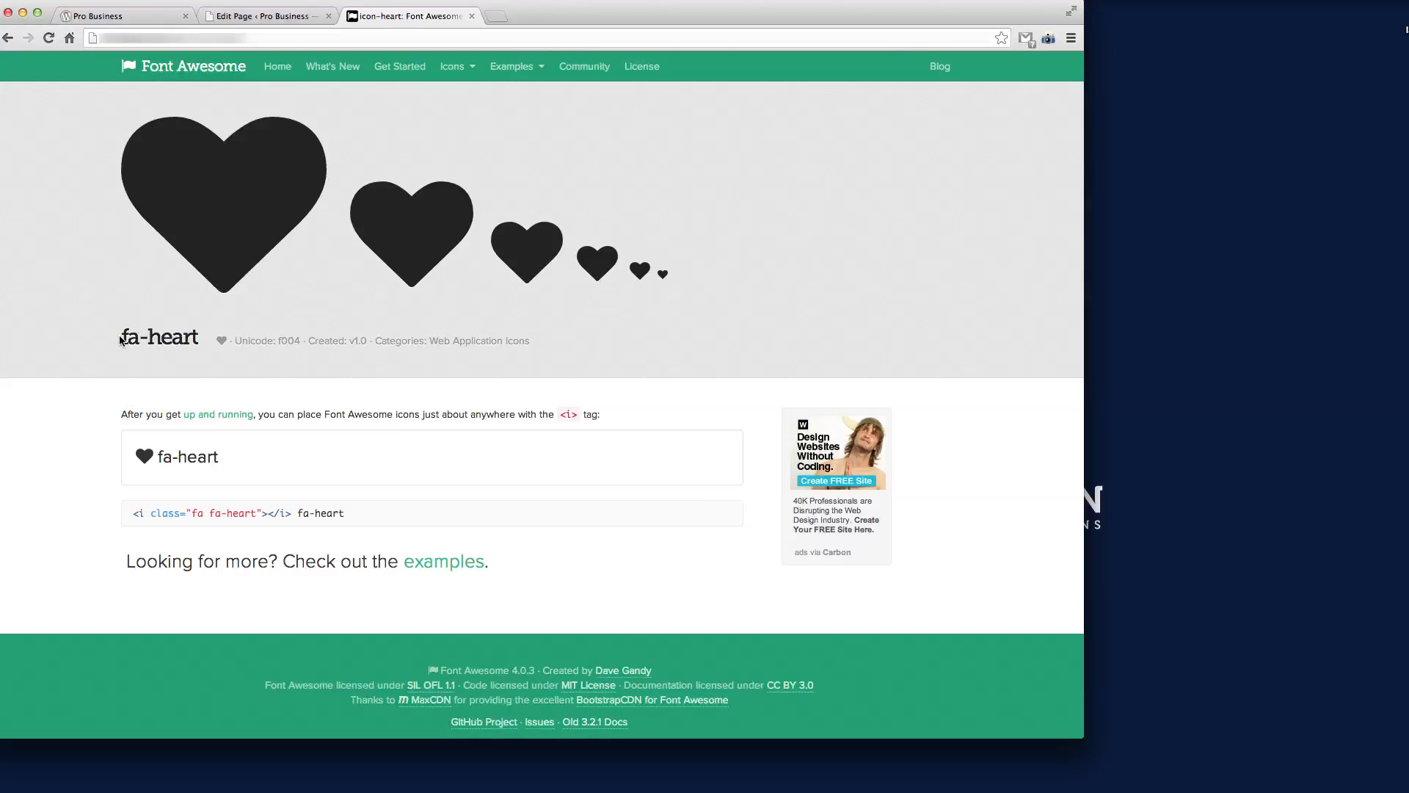
pyautogui.doubleClick(159, 338)
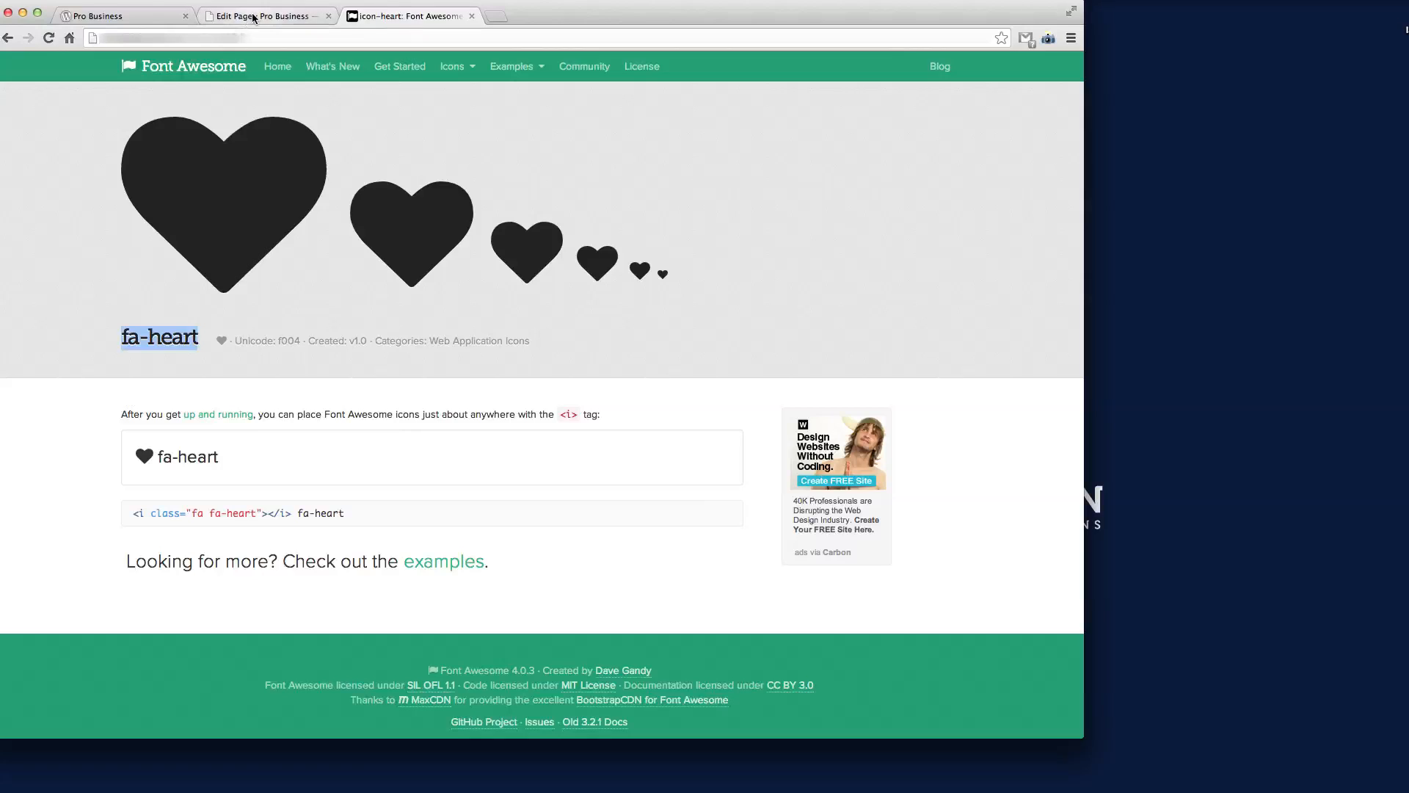
# Step: Back in the page editor, enter 'fa fa-heart' as the icon shortcode's Class
pyautogui.click(266, 15)
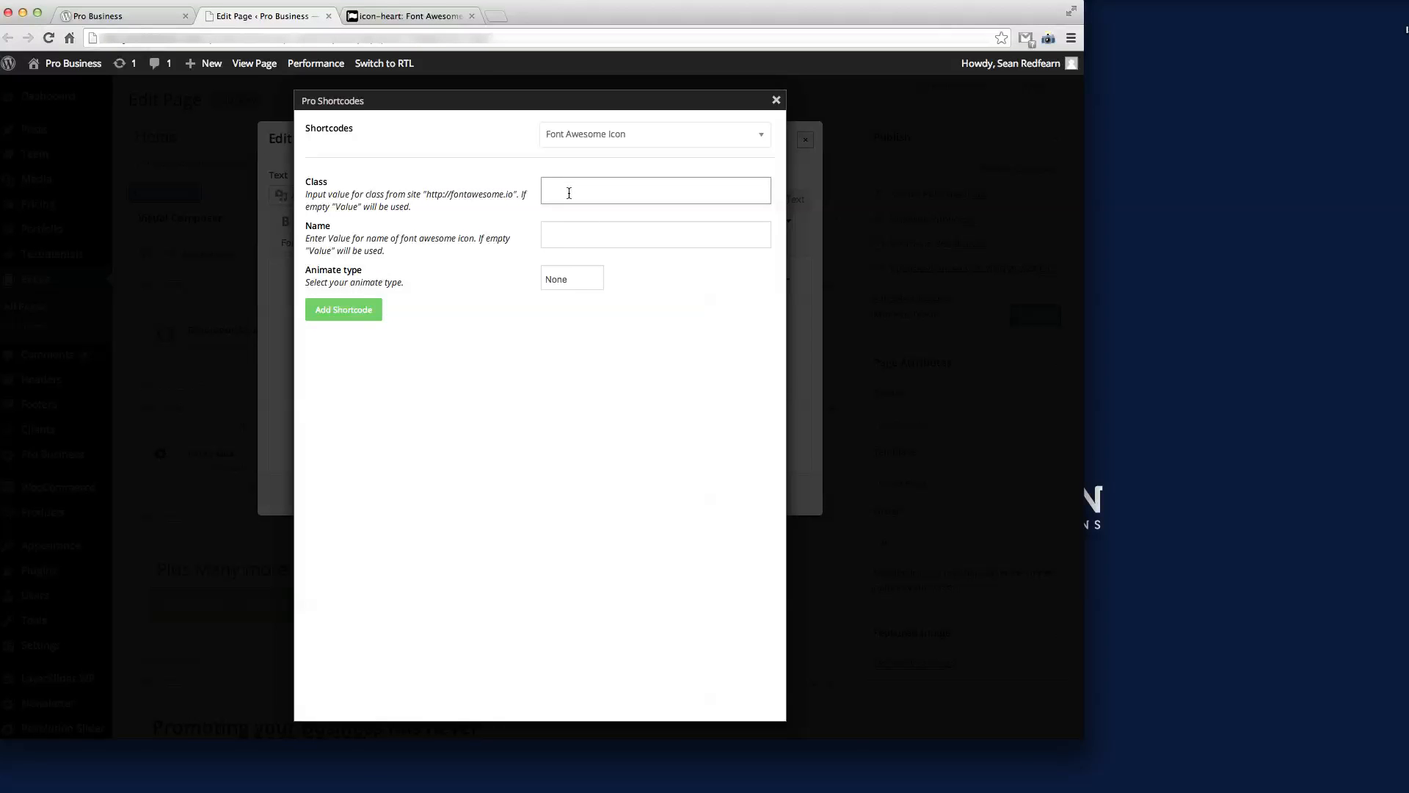
pyautogui.write('fa')
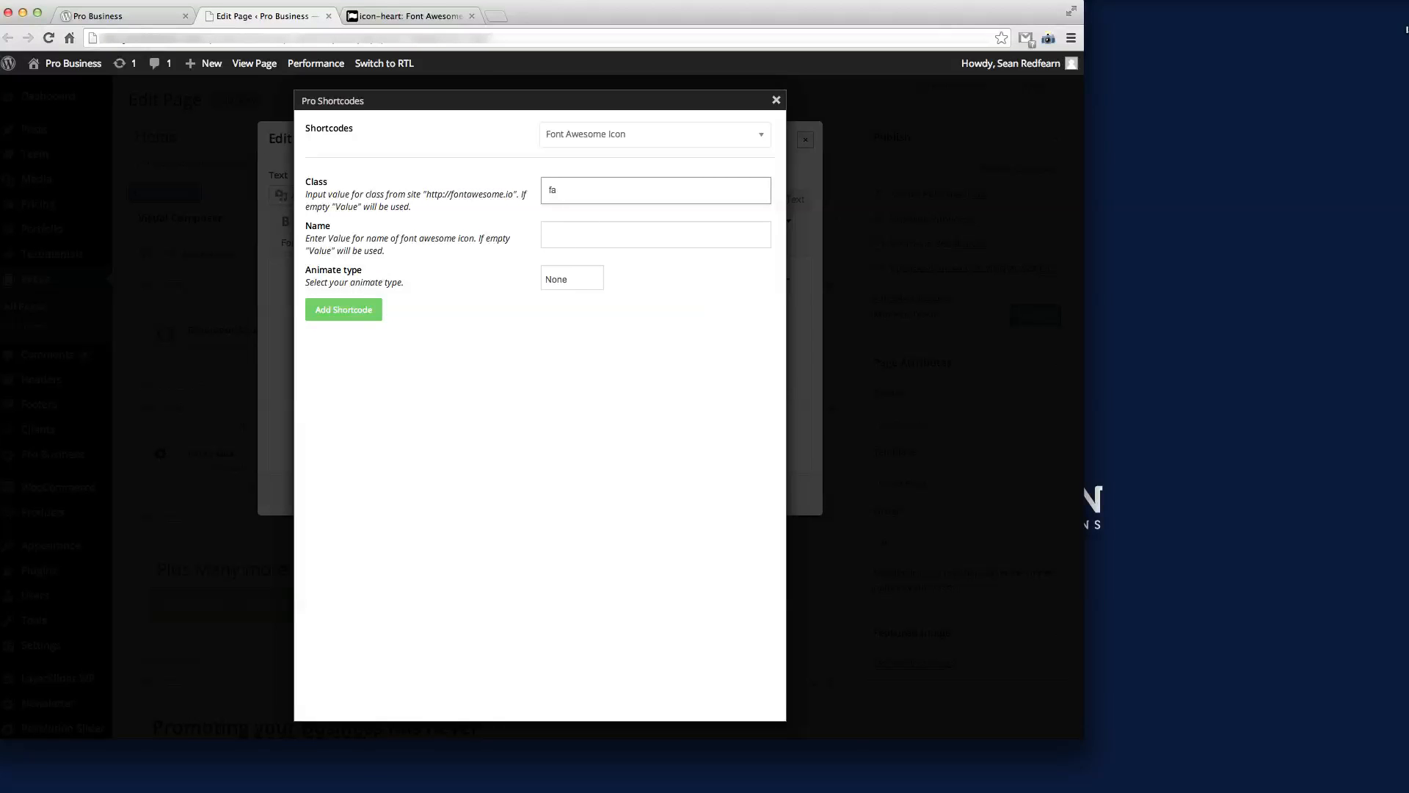
pyautogui.write('fa-h')
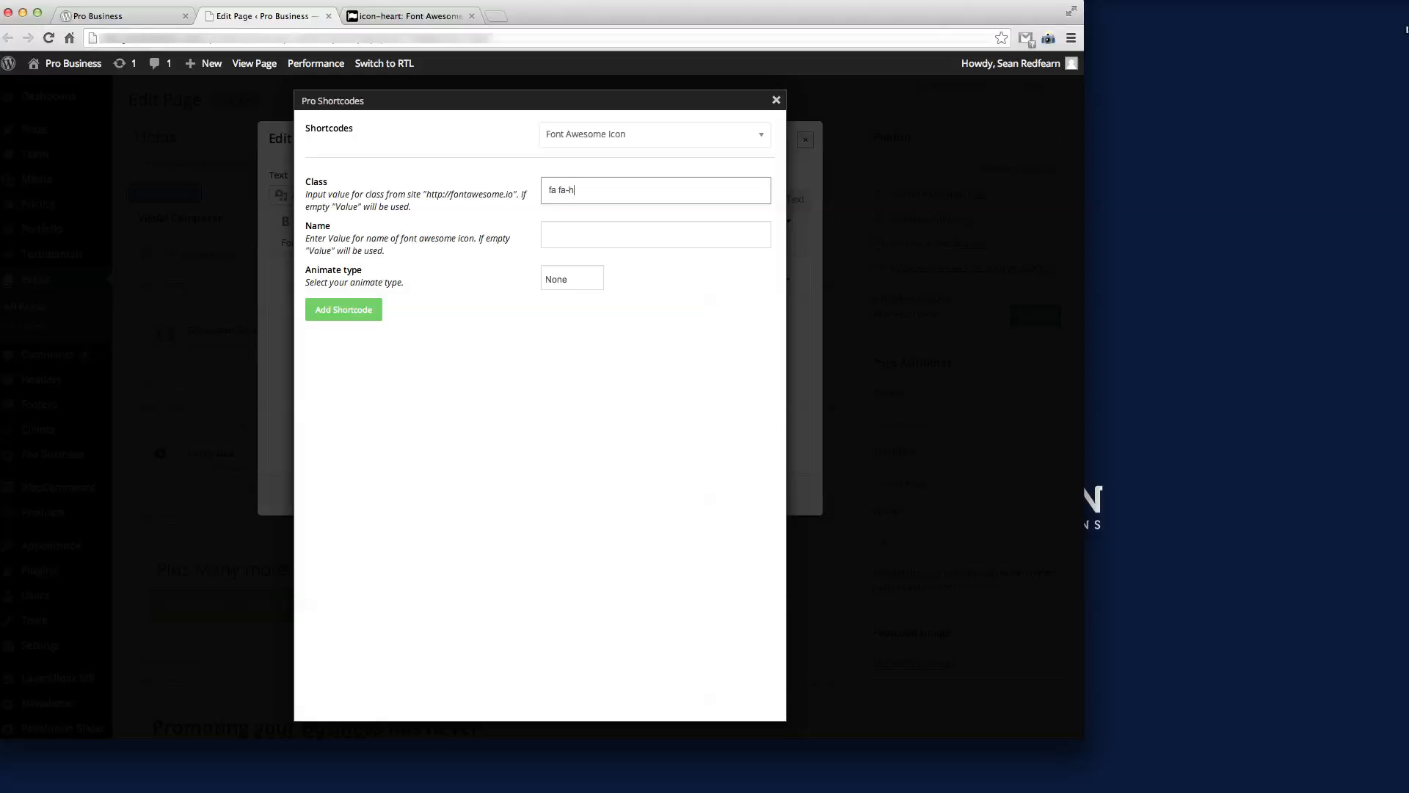
pyautogui.write('eart')
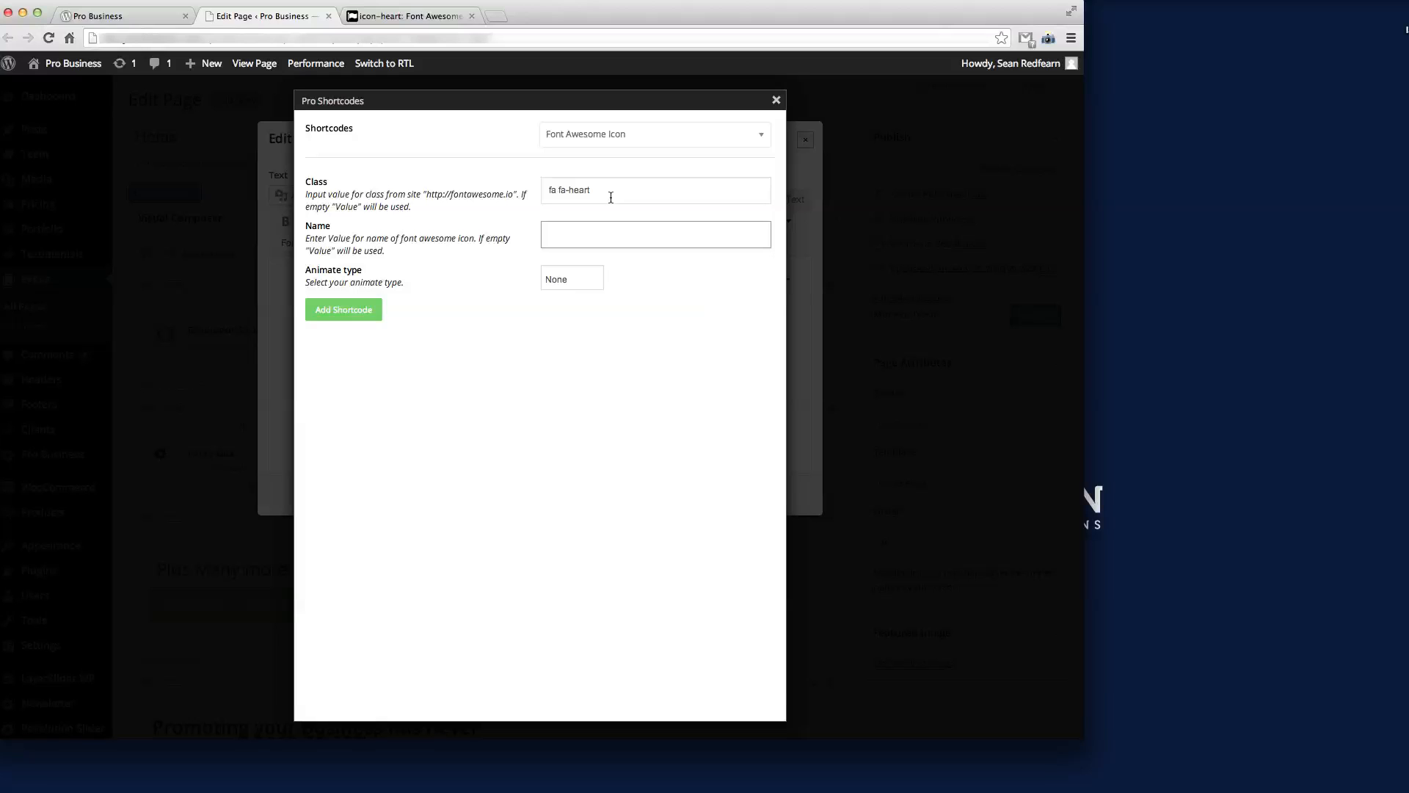
# Step: Set Animate type to Fade in and add the heart icon shortcode before the features text
pyautogui.click(571, 278)
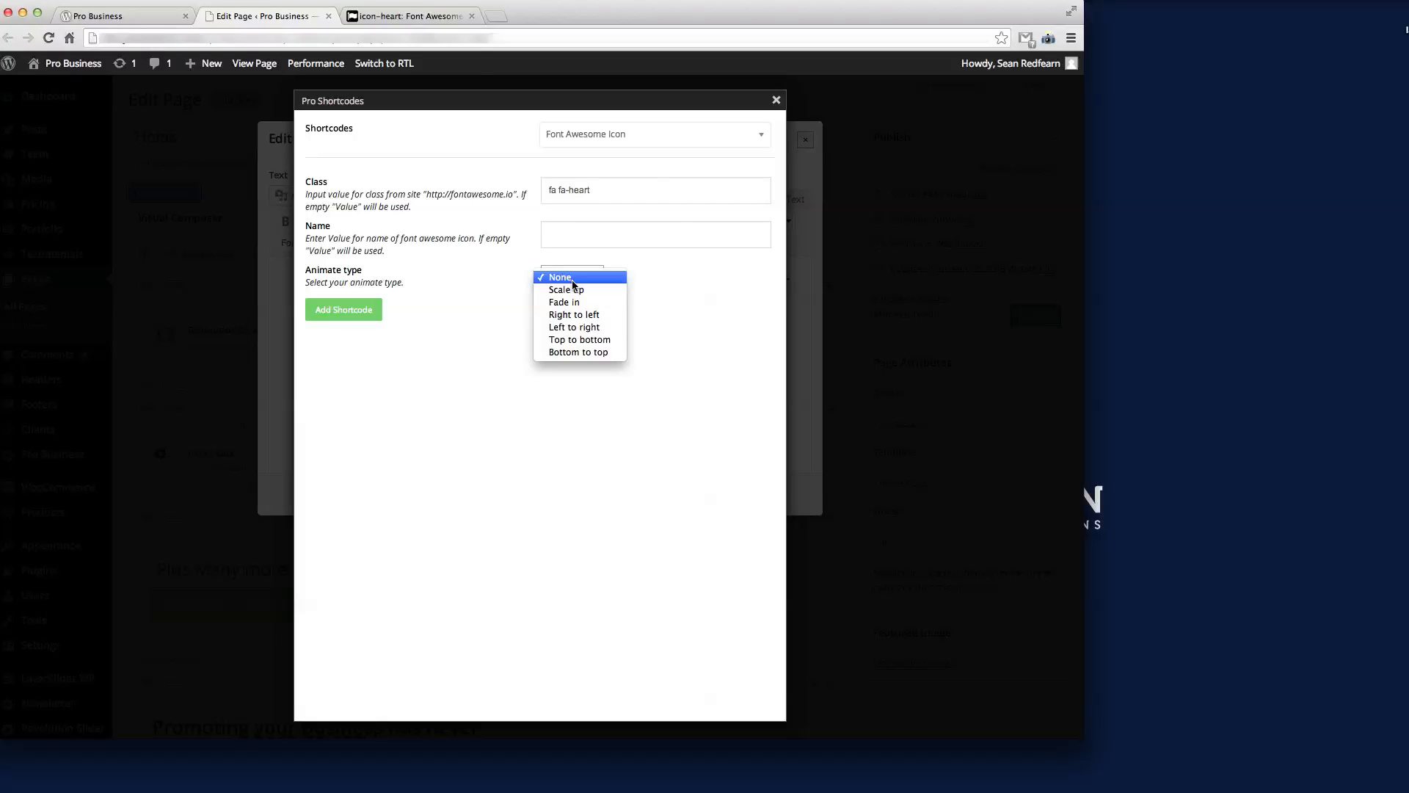
pyautogui.click(564, 301)
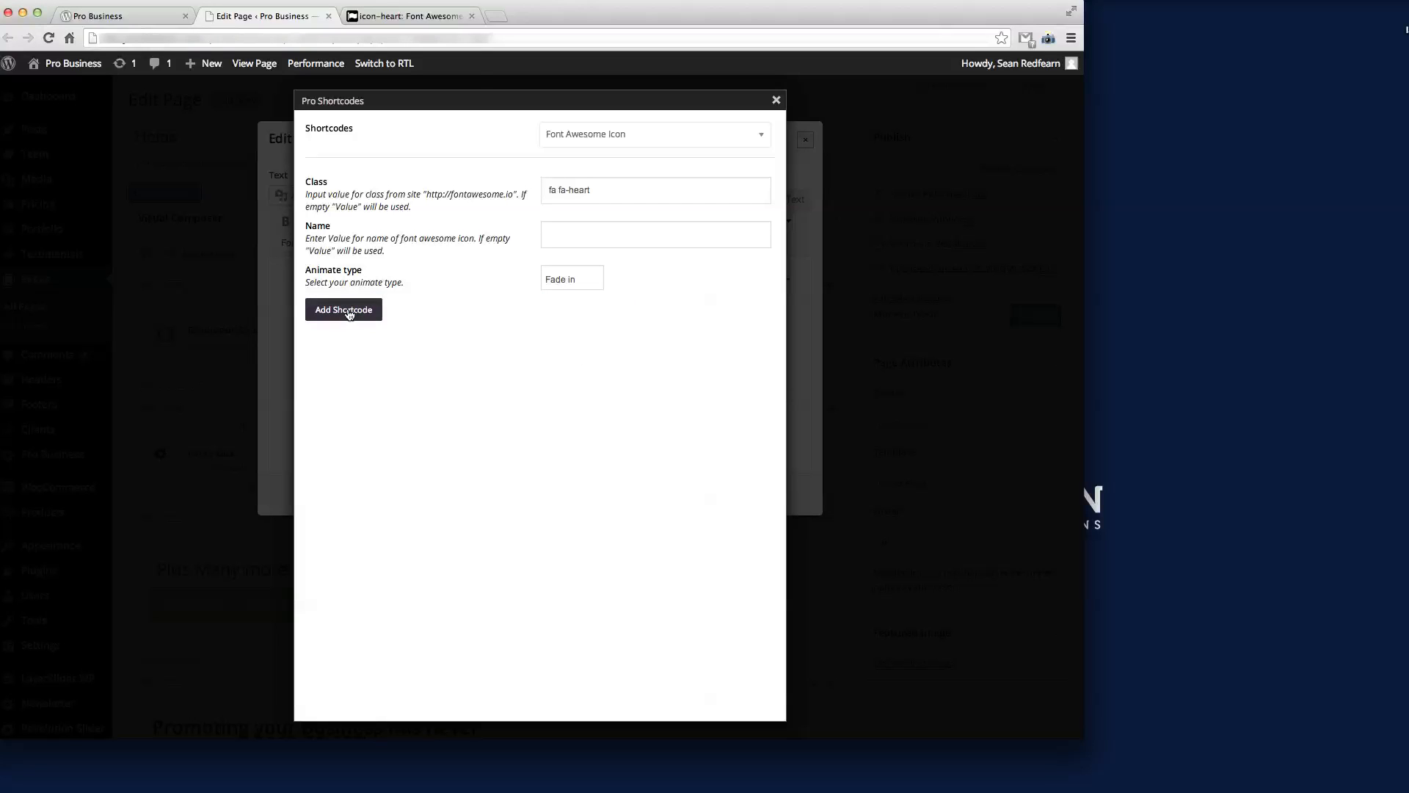
pyautogui.click(343, 310)
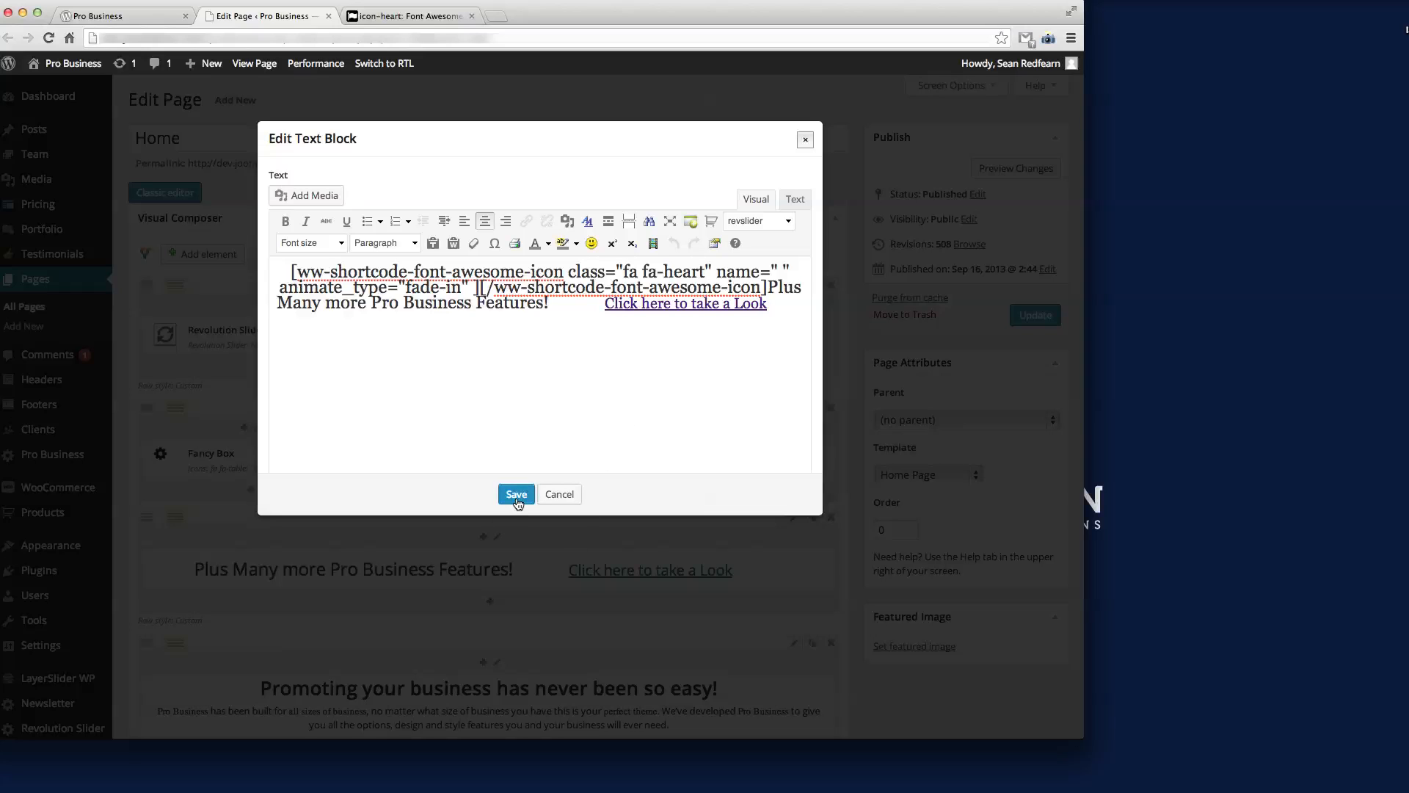
# Step: Save the text block with the heart icon and update the Home page
pyautogui.click(516, 495)
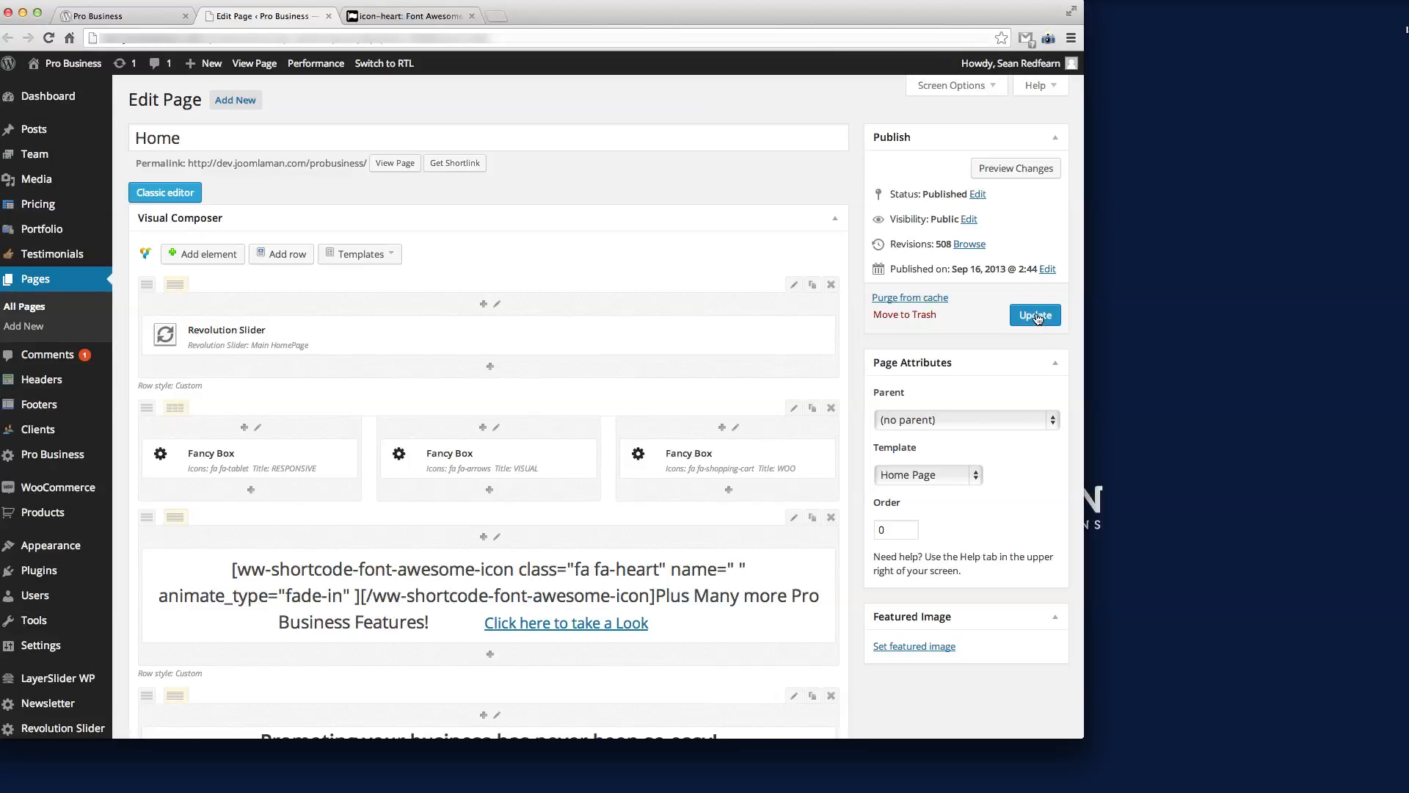
pyautogui.click(1034, 314)
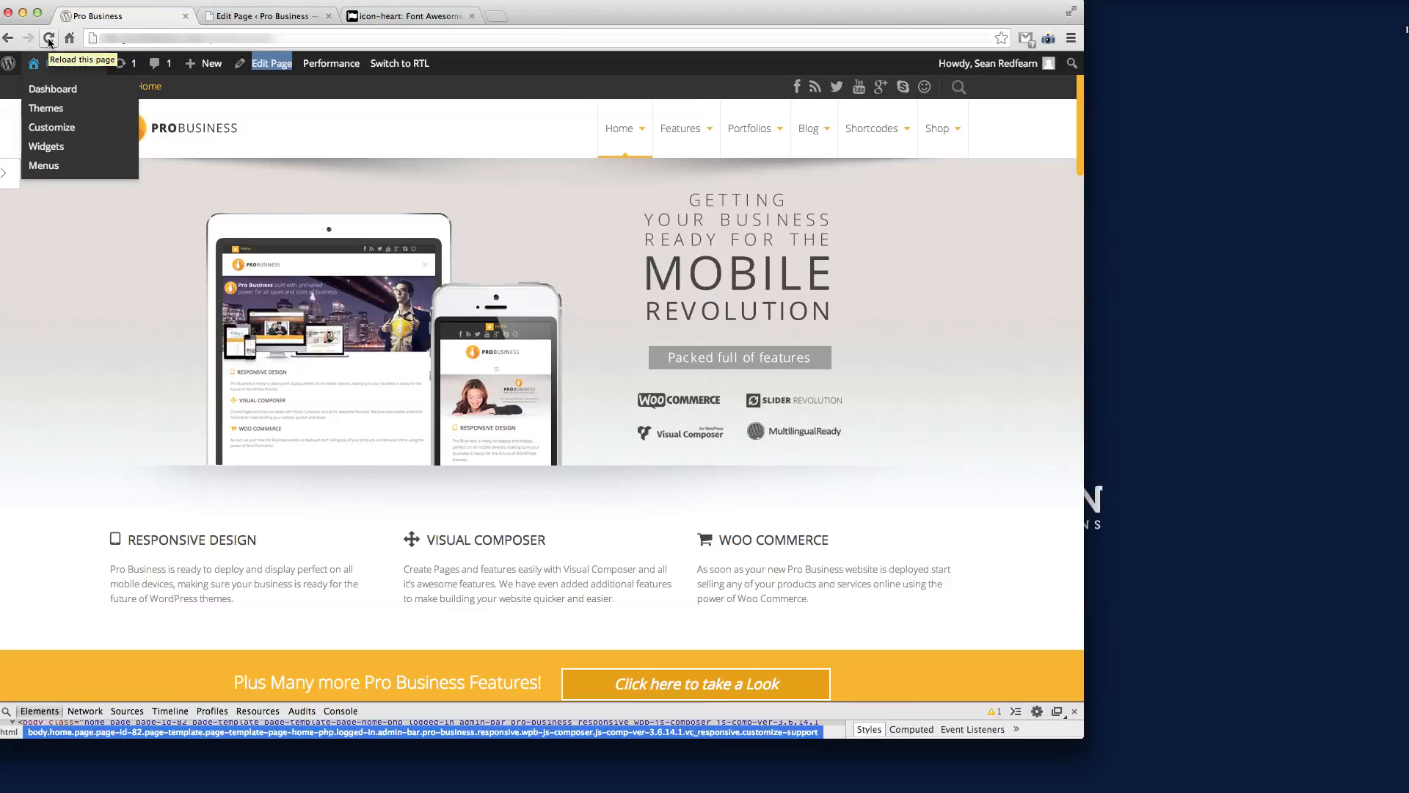
# Step: Reload the live home page to see the heart before the strapline, then return to the editor
pyautogui.click(50, 38)
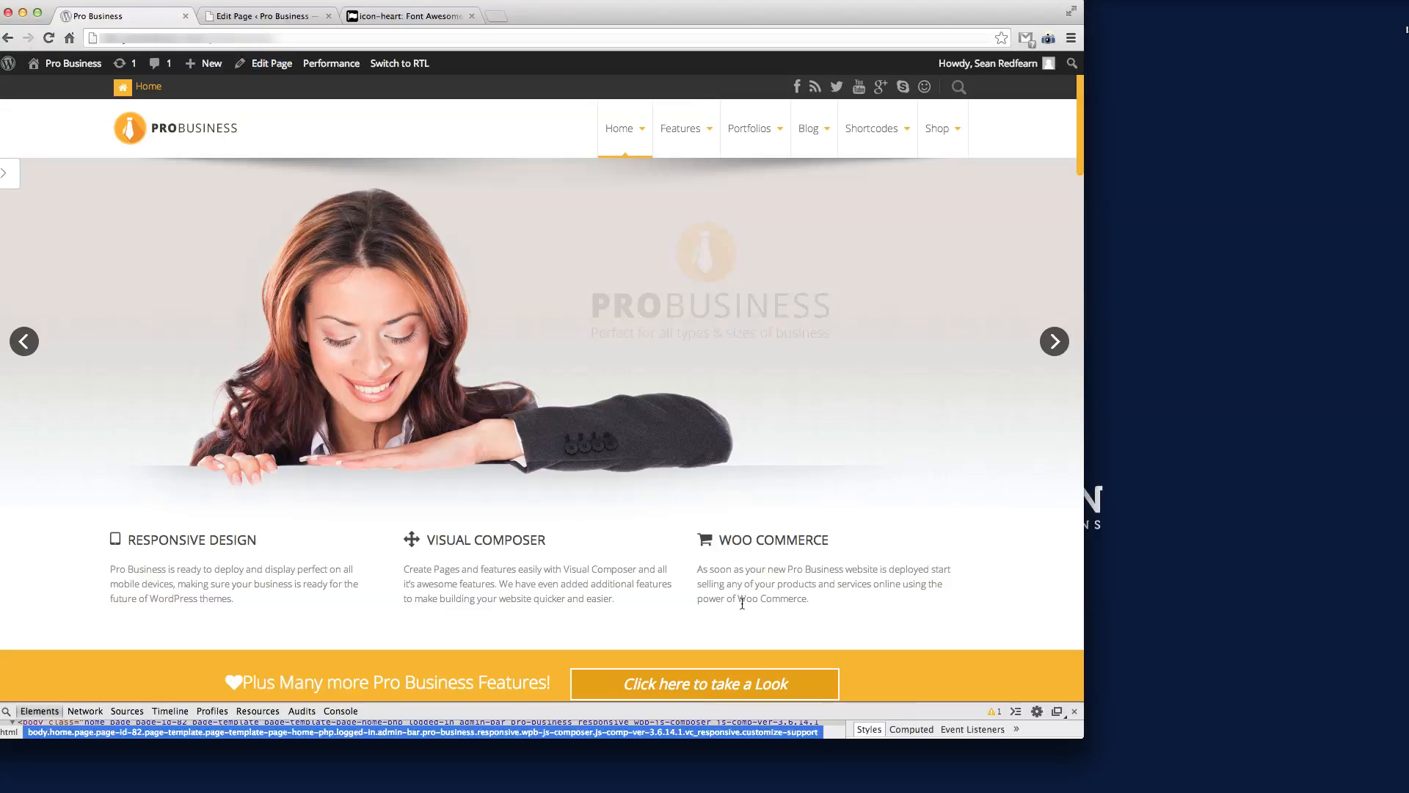
pyautogui.scroll(-3)
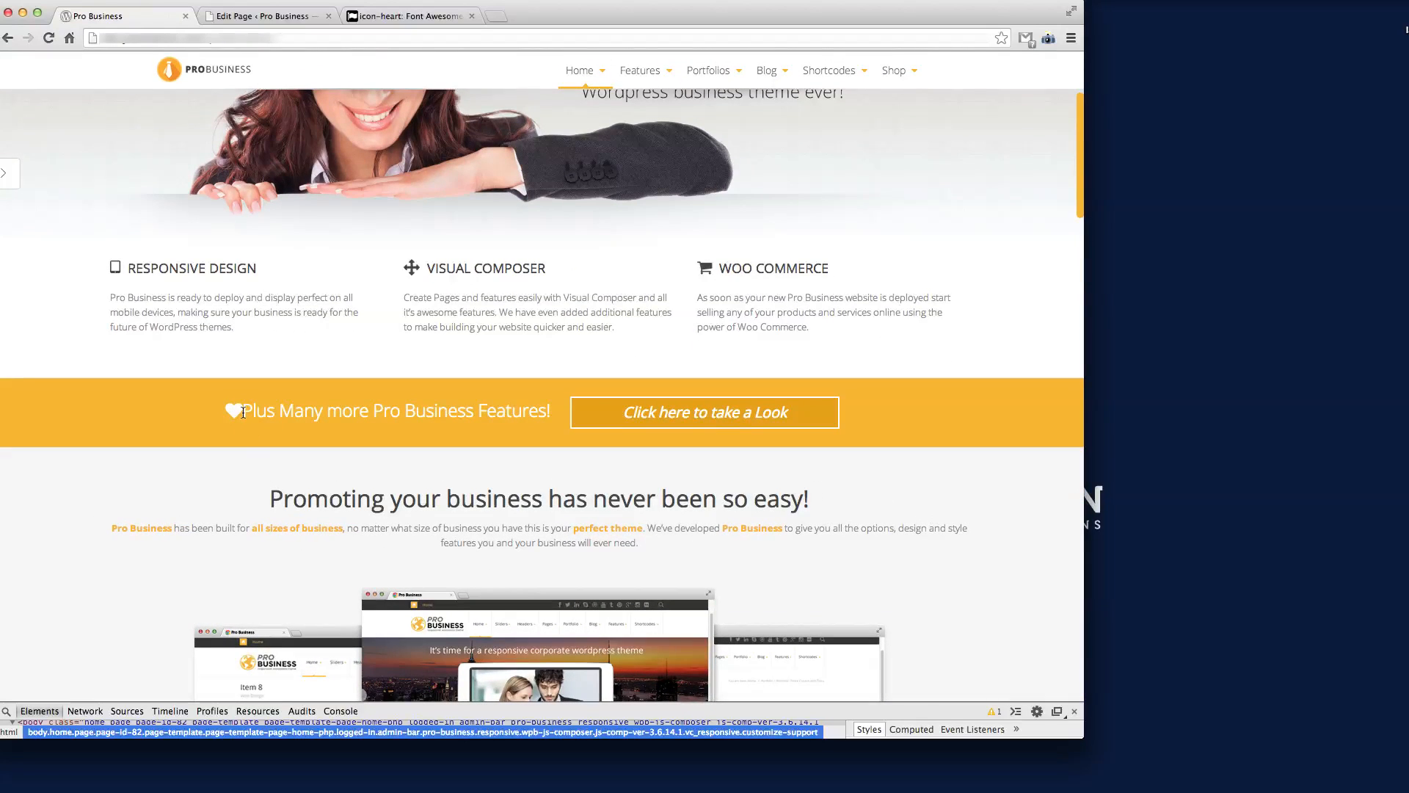
pyautogui.click(266, 15)
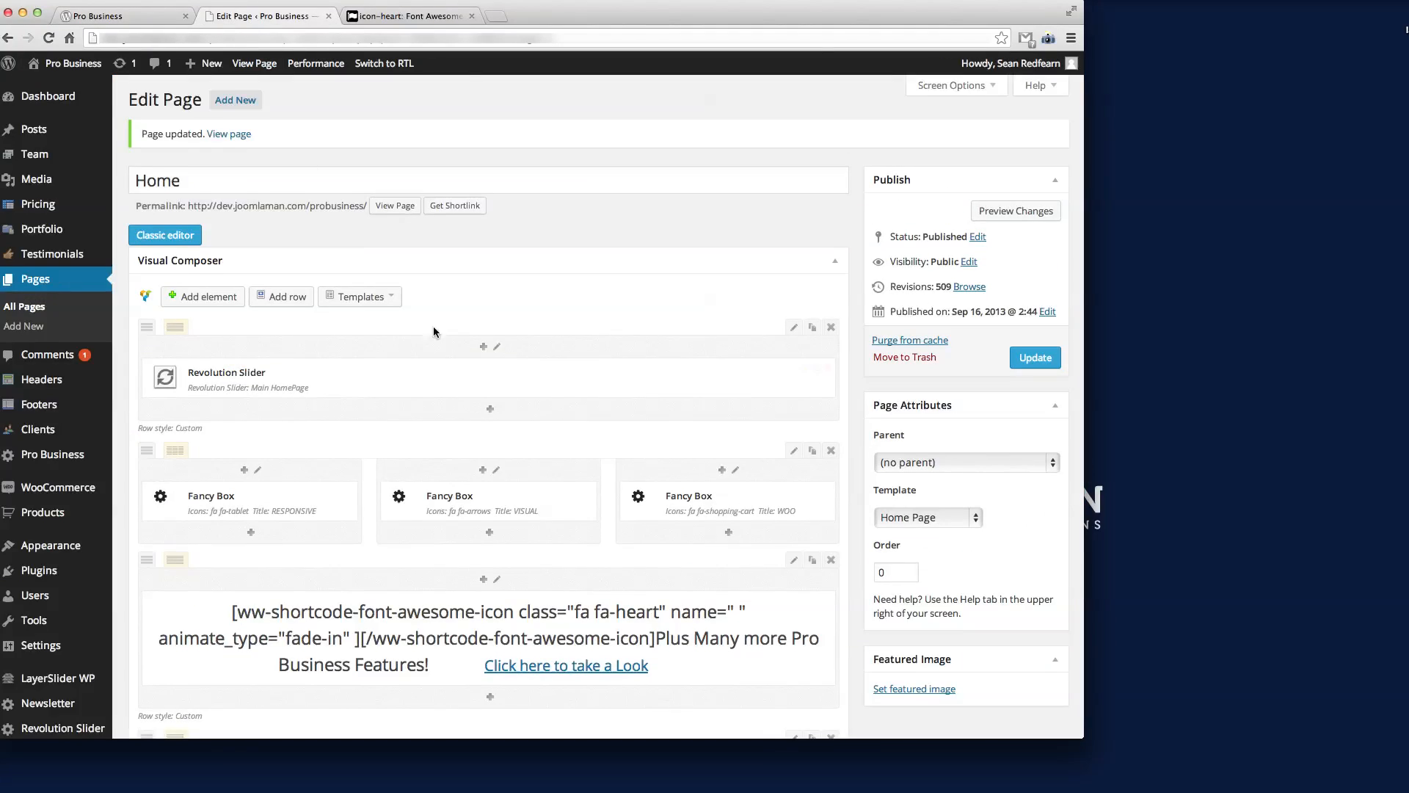
# Step: Save the text block with a space after the shortcode, update the page, and switch to the live site
pyautogui.scroll(-3)
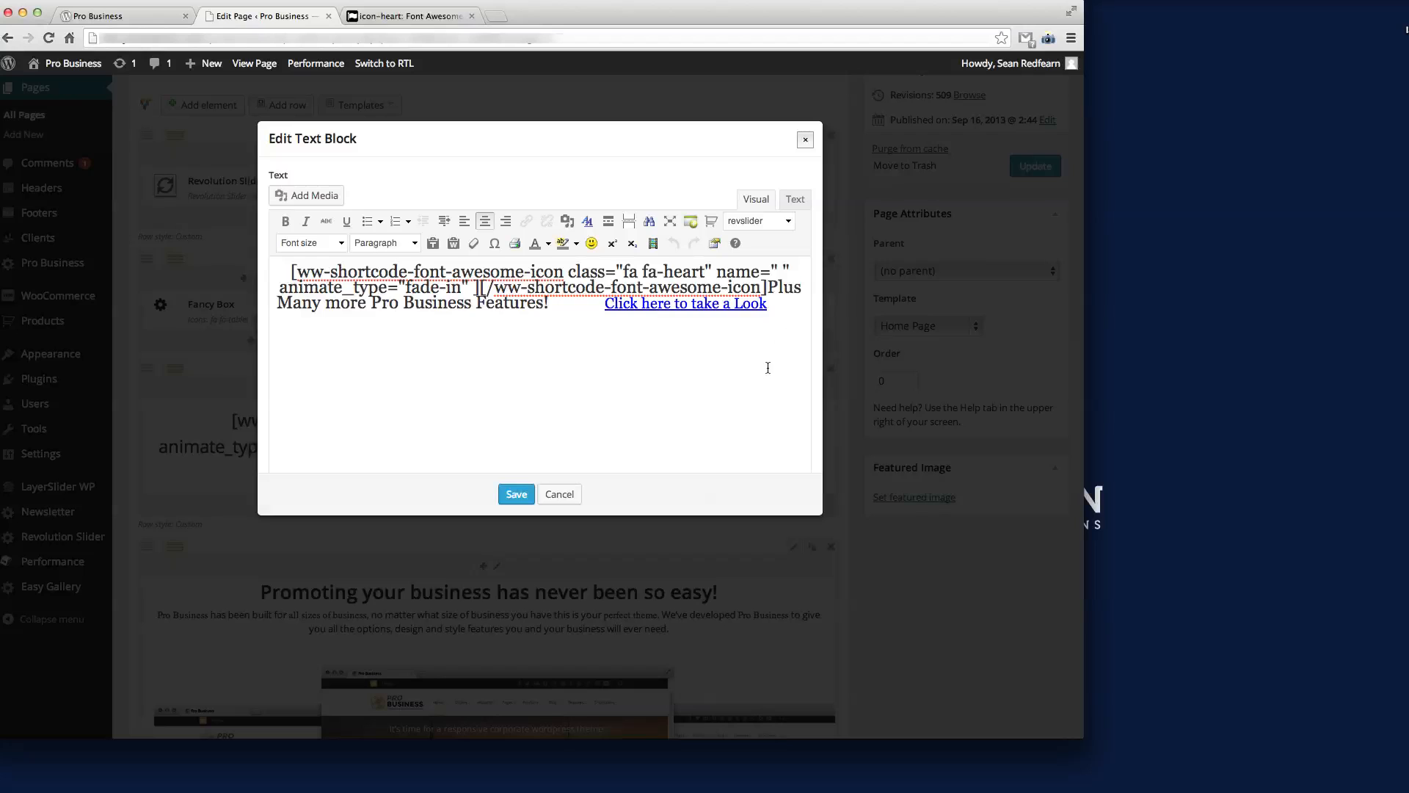
pyautogui.click(515, 493)
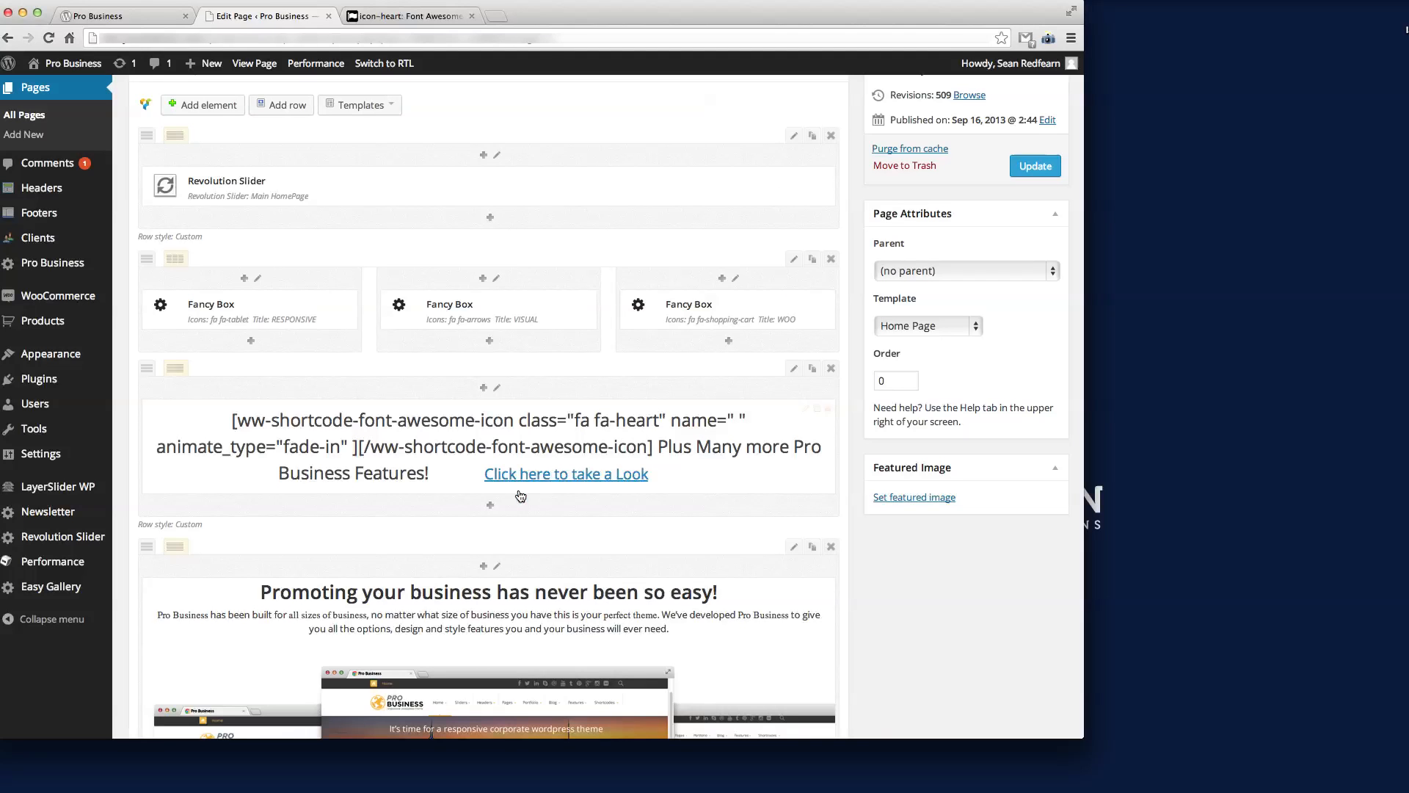
pyautogui.click(1034, 166)
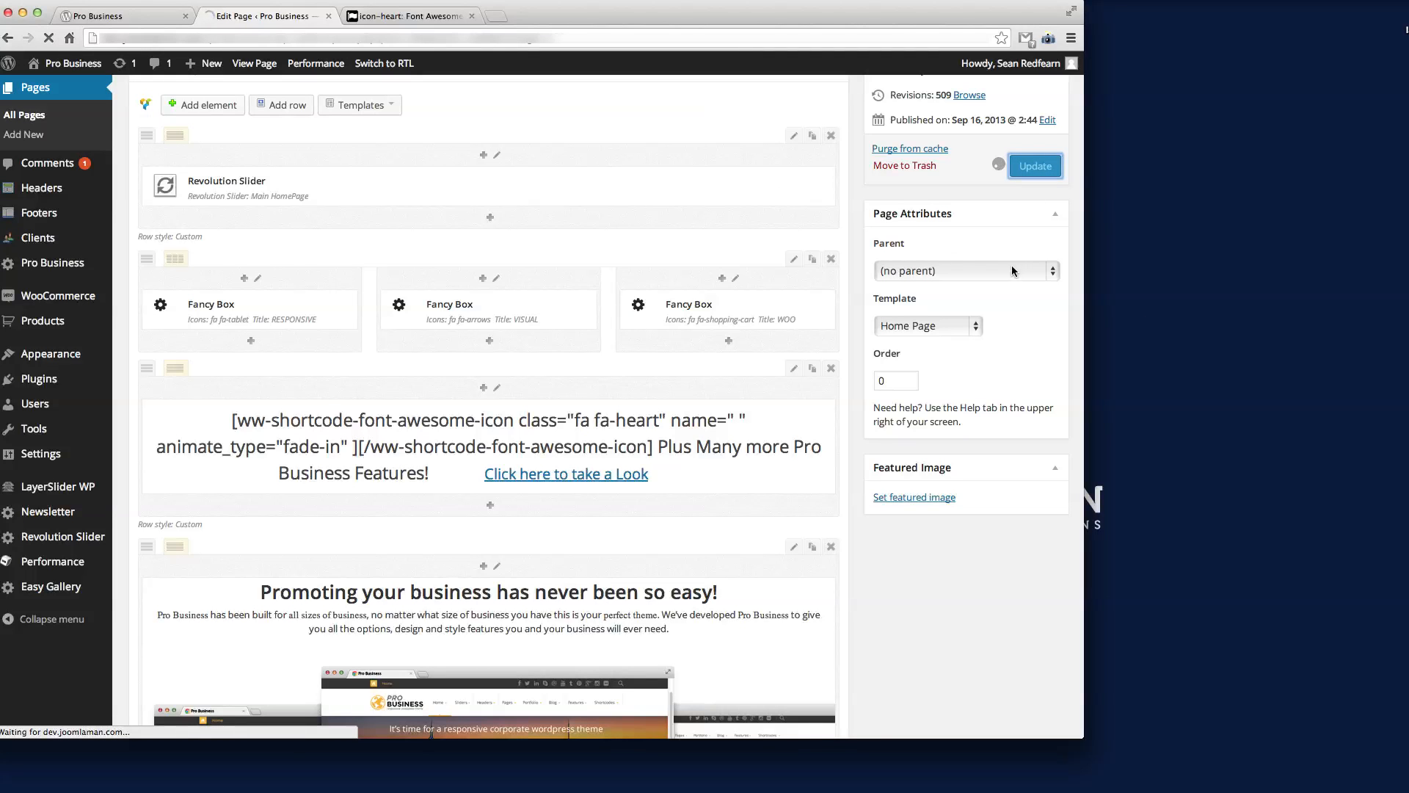
pyautogui.click(117, 15)
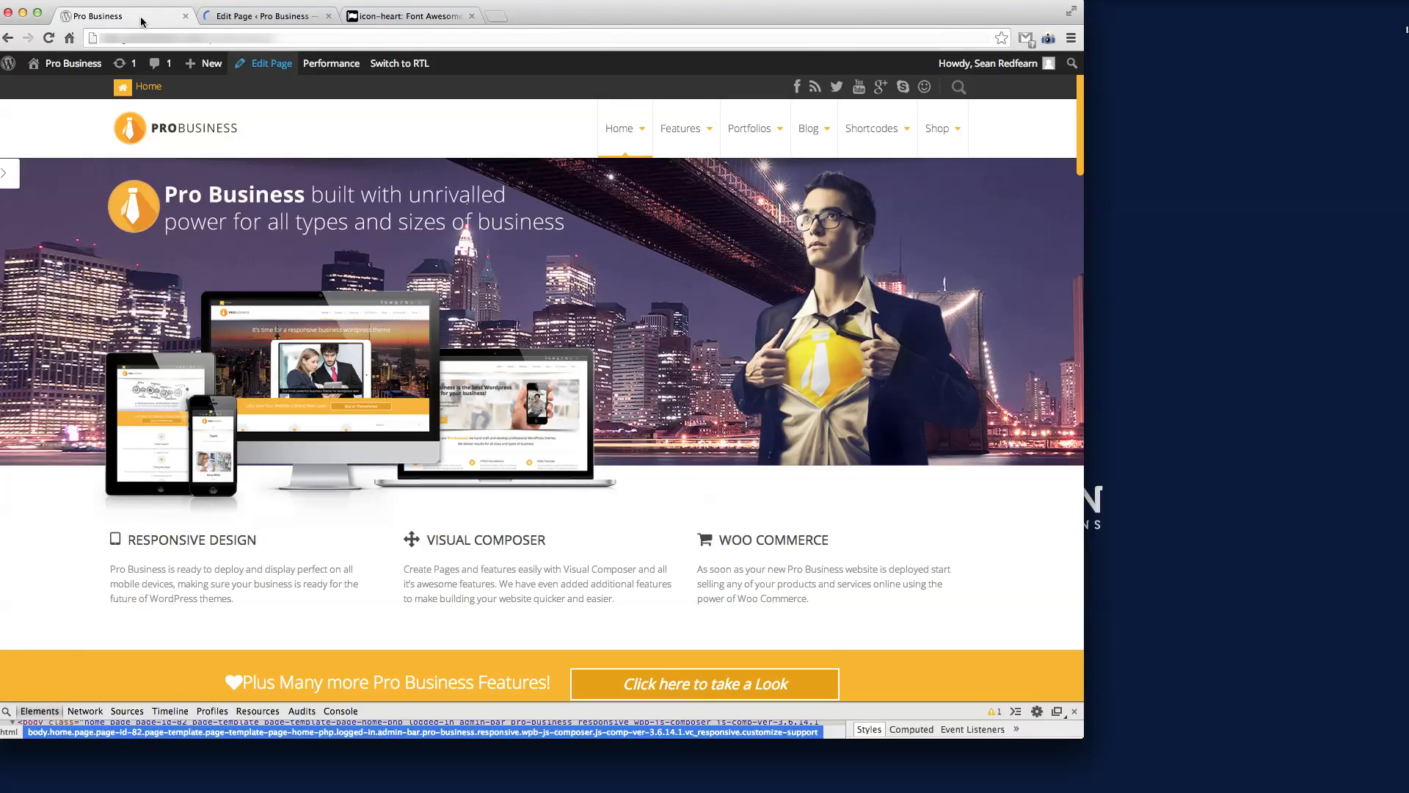
# Step: Reload the live home page to see the heart fade in with a space before the strapline
pyautogui.click(45, 38)
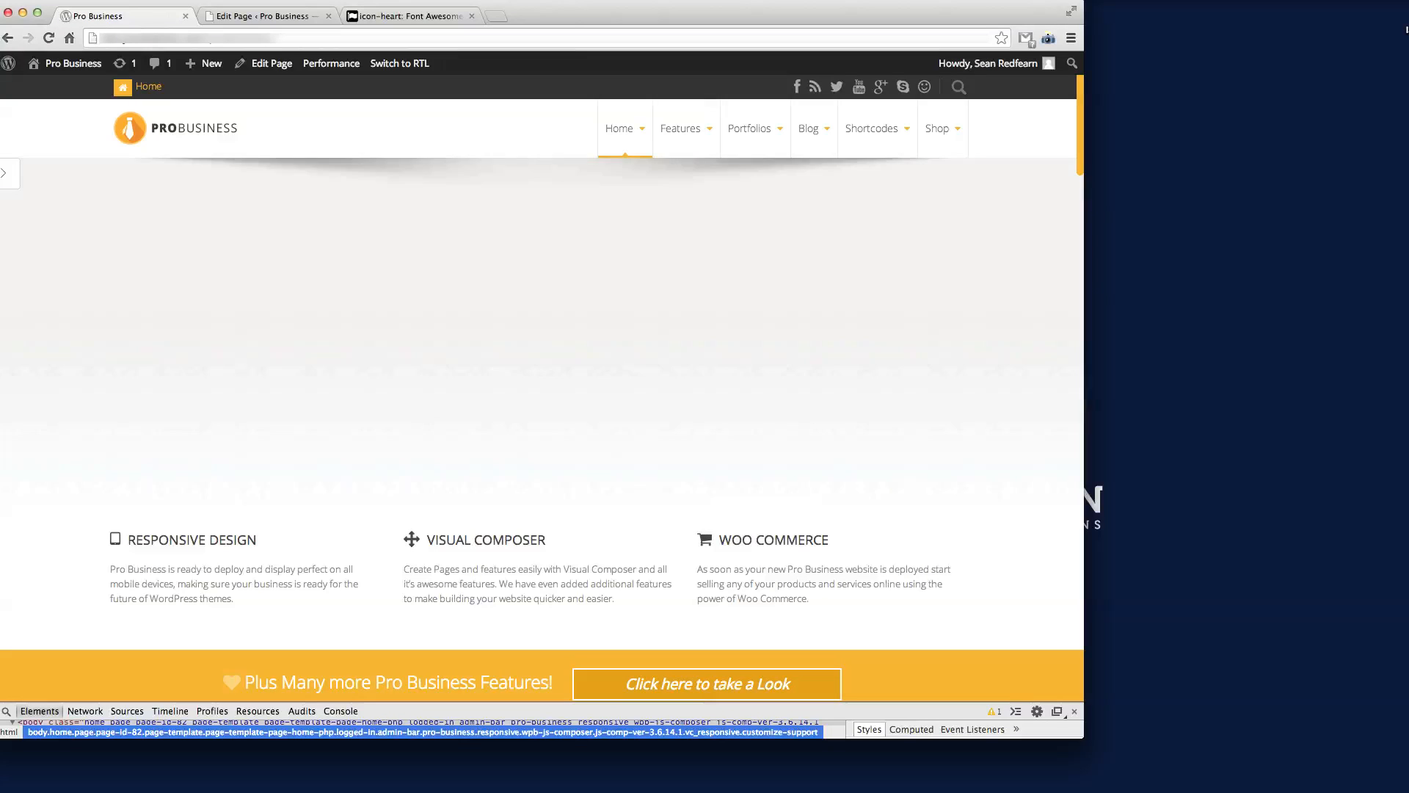
pyautogui.scroll(-3)
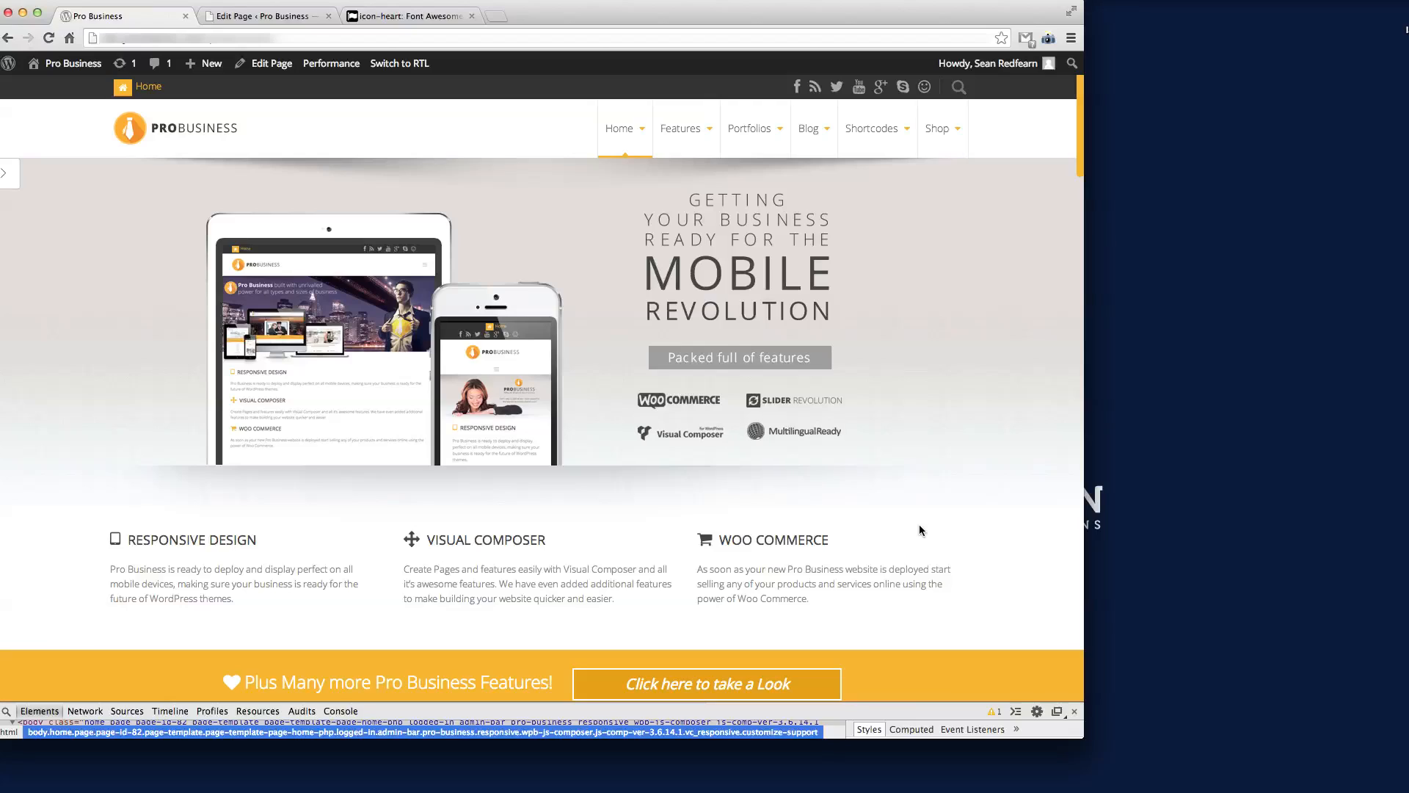
pyautogui.moveTo(927, 530)
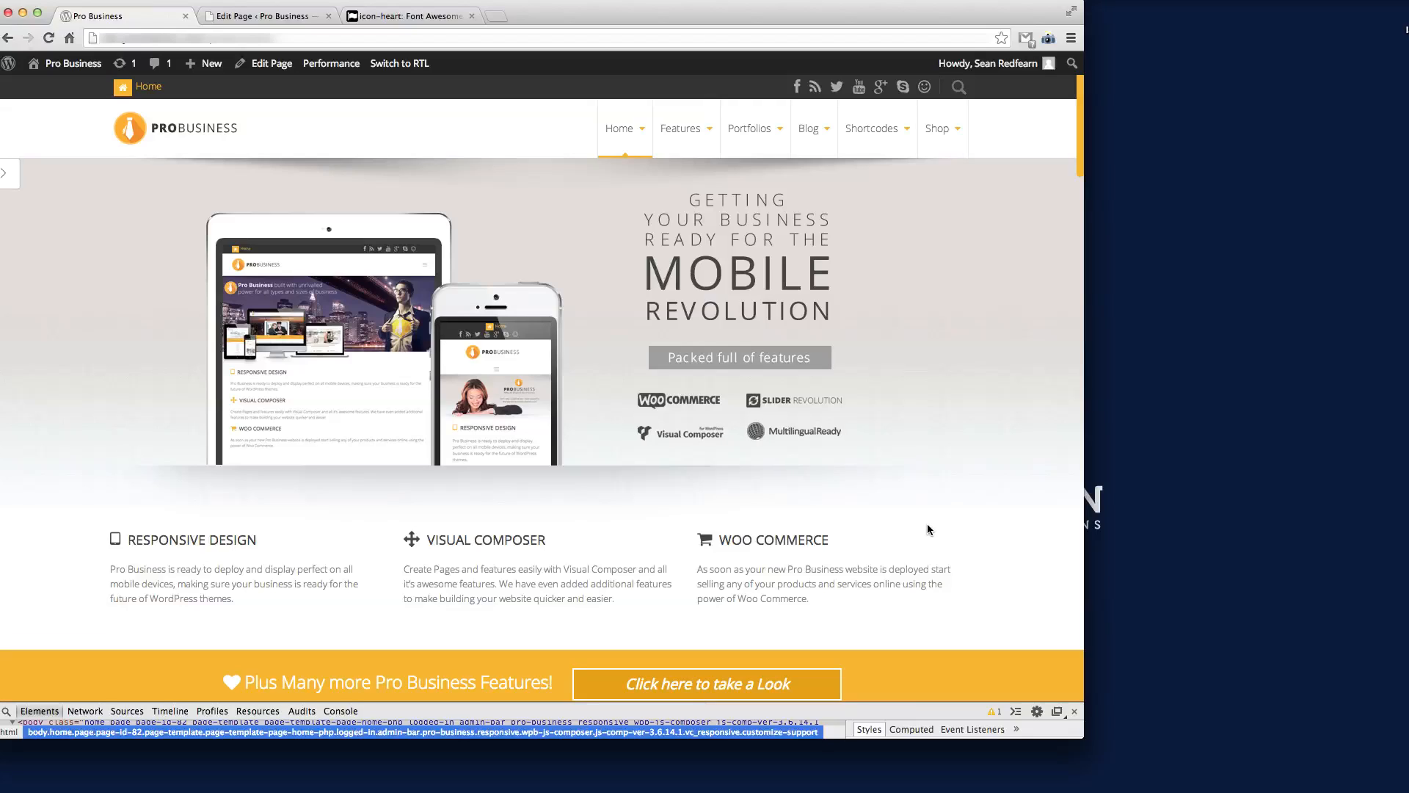